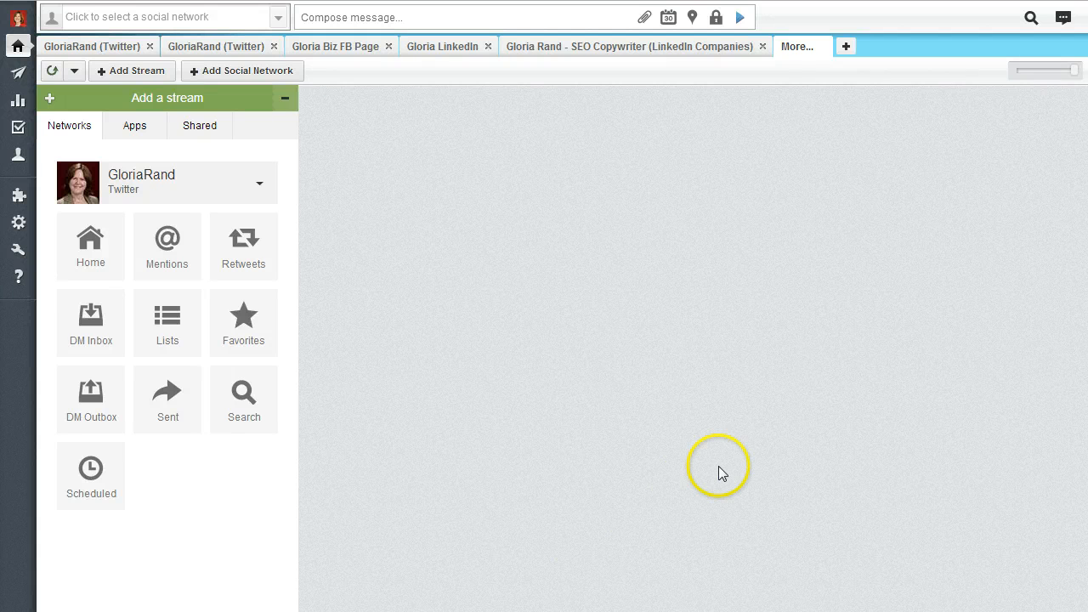
{"action": "mouse_move", "coordinate": [699, 517]}
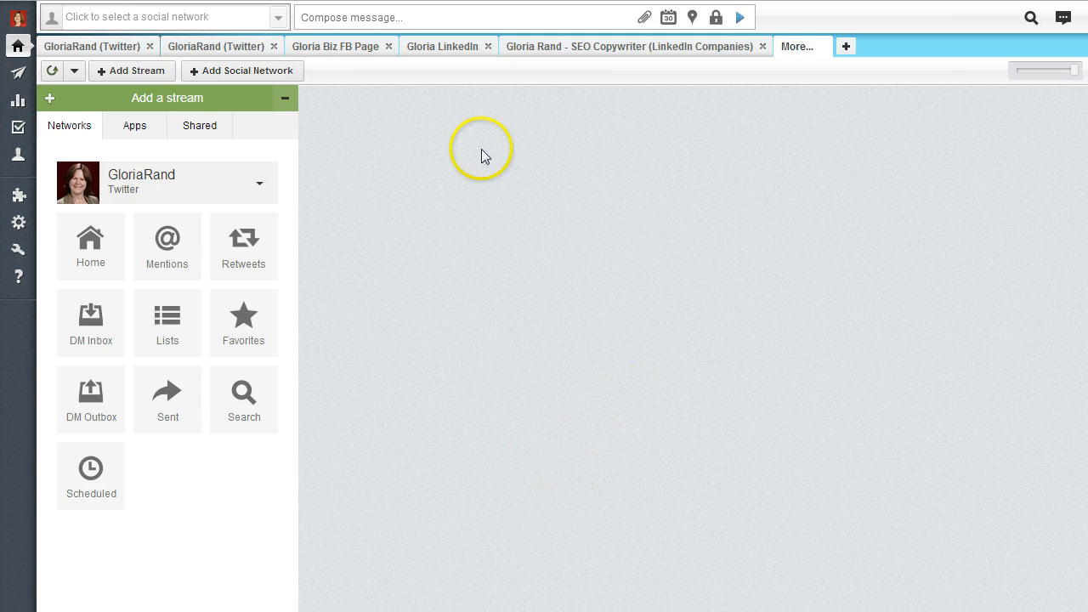
{"action": "mouse_move", "coordinate": [346, 83]}
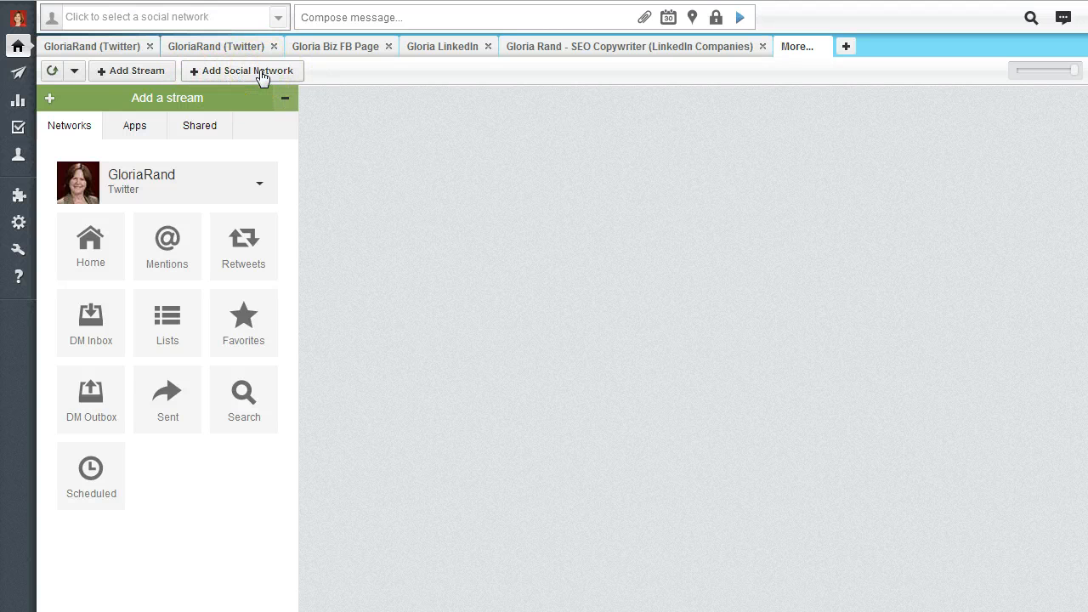
Add LinkedIn as a social network and connect to reach LinkedIn's authorization page.
{"action": "left_click", "coordinate": [243, 70]}
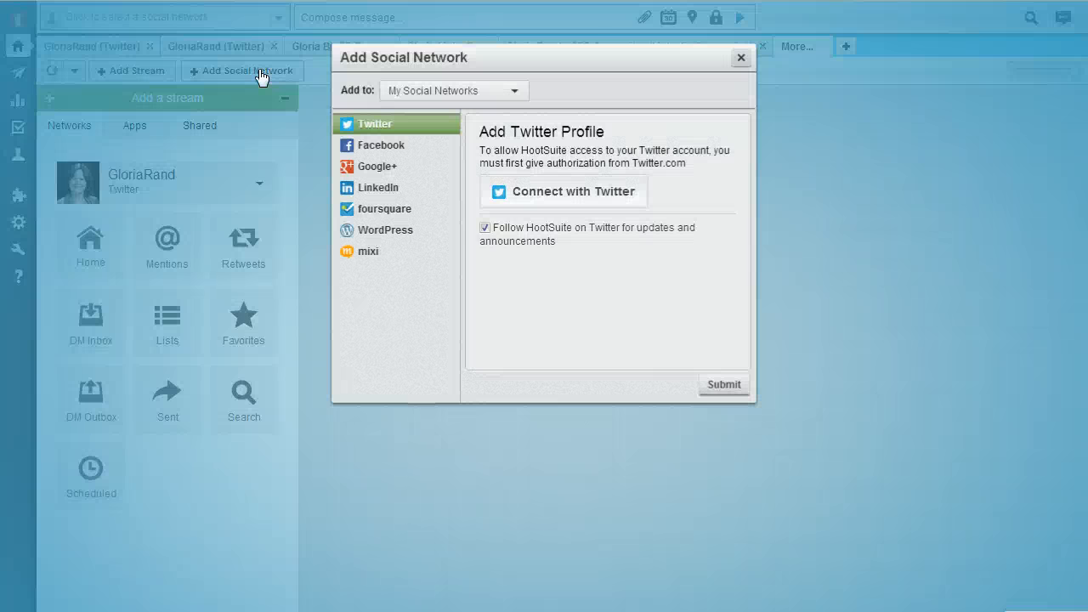
{"action": "mouse_move", "coordinate": [400, 212]}
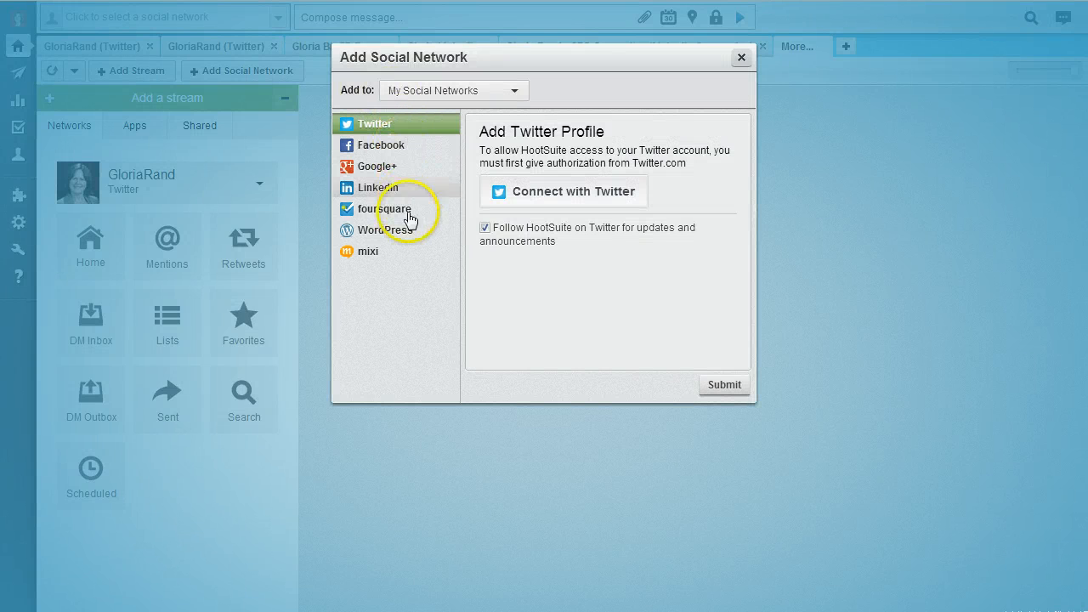
{"action": "left_click", "coordinate": [378, 187]}
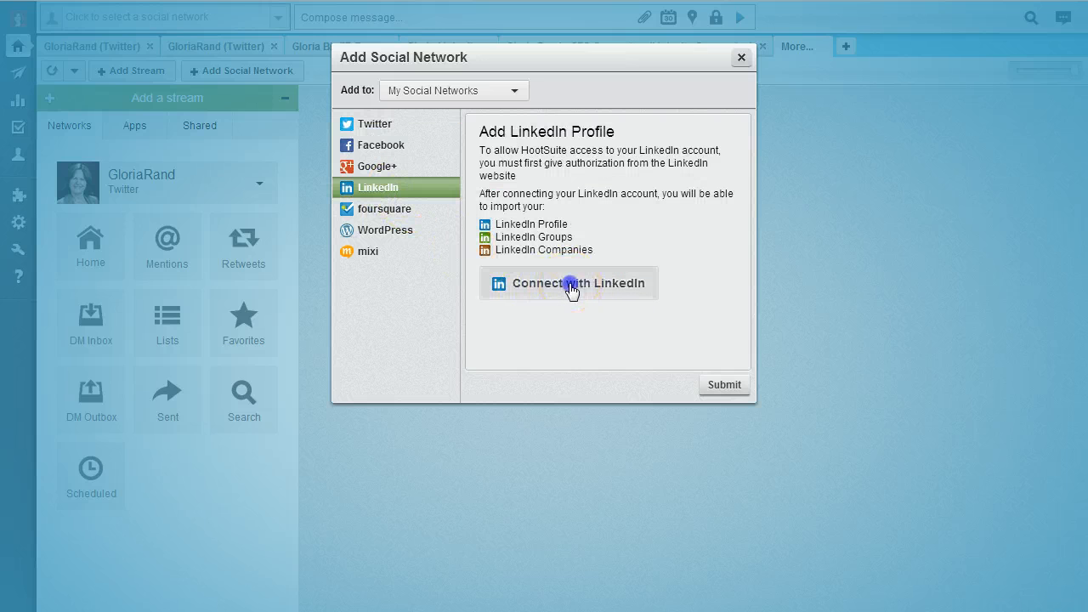
{"action": "left_click", "coordinate": [568, 283]}
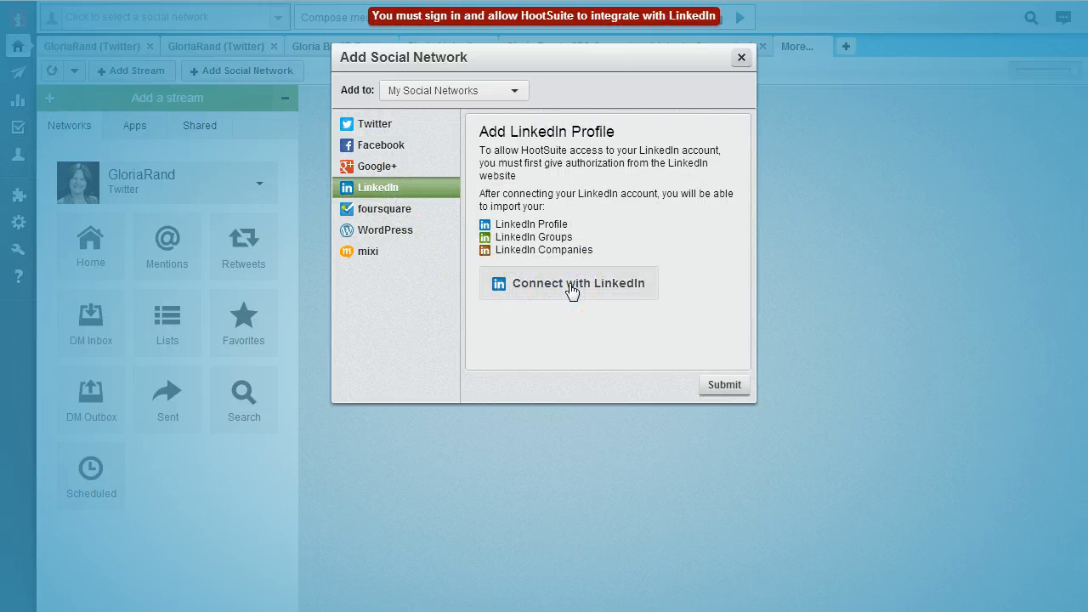
{"action": "mouse_move", "coordinate": [394, 45]}
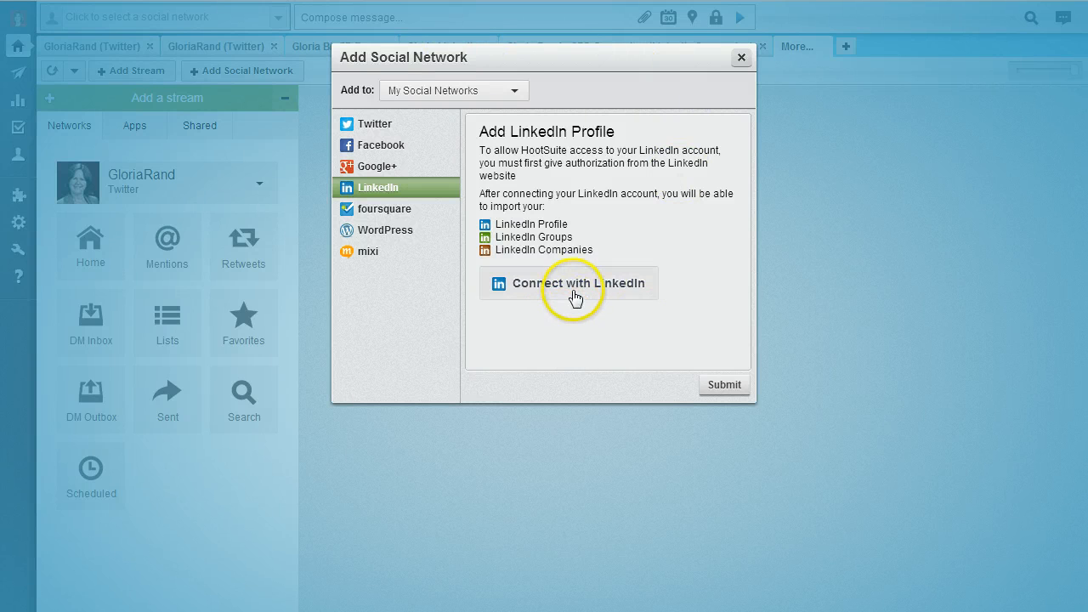
{"action": "left_click", "coordinate": [568, 283]}
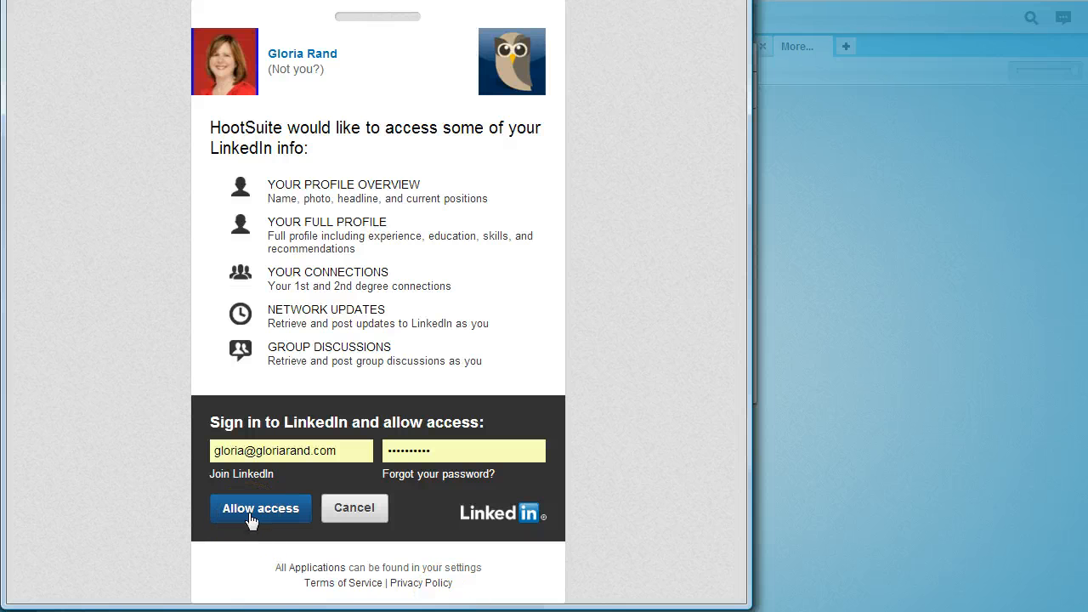
Allow HootSuite access to LinkedIn, bringing up the Import from LinkedIn group list.
{"action": "left_click", "coordinate": [260, 508]}
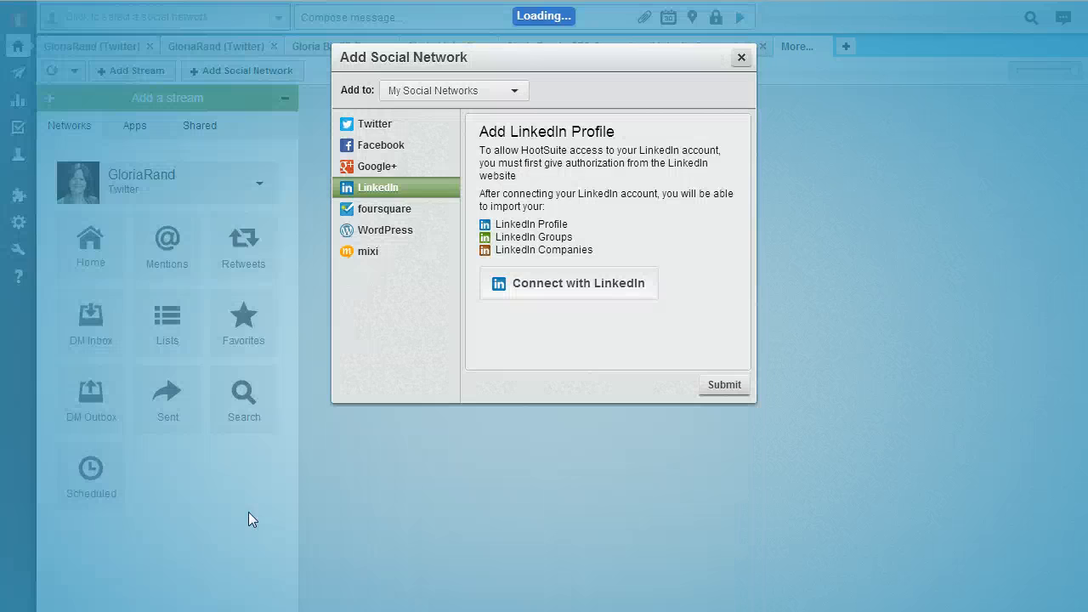
{"action": "left_click", "coordinate": [569, 283]}
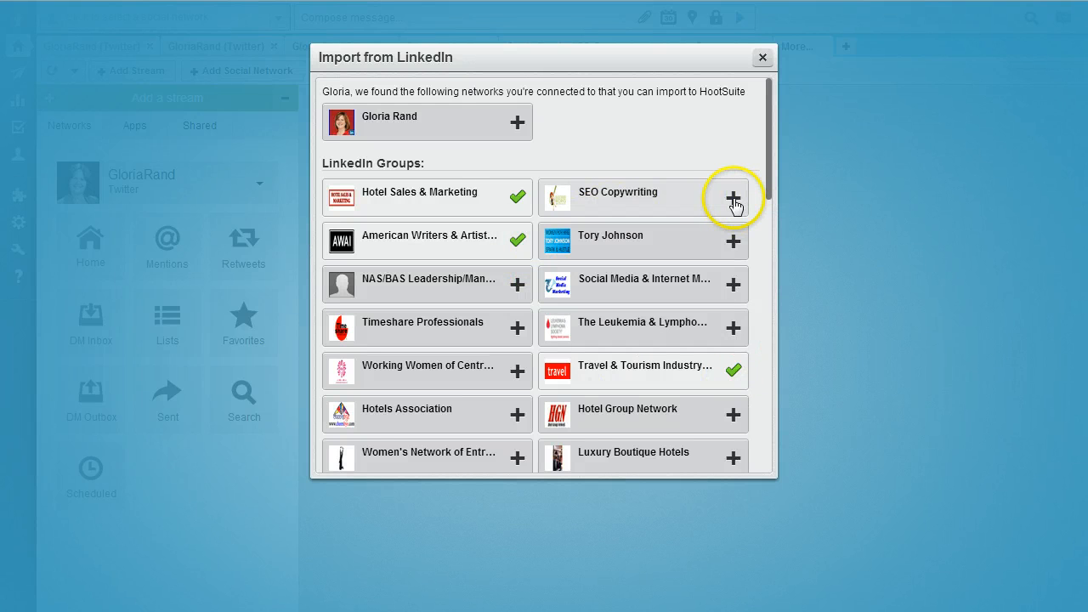
{"action": "left_click", "coordinate": [732, 197]}
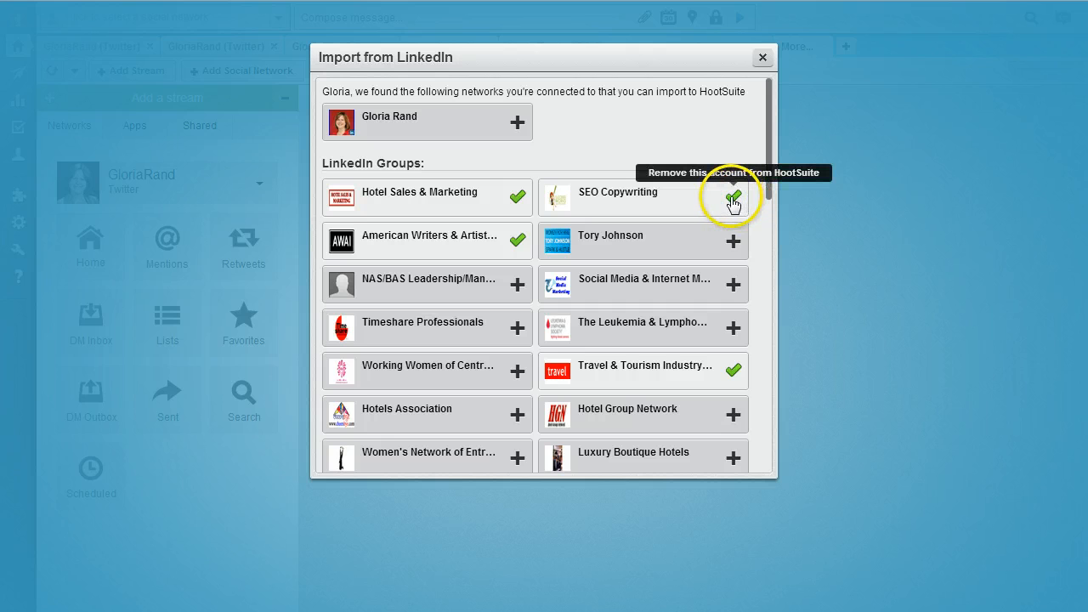
{"action": "left_click", "coordinate": [733, 197]}
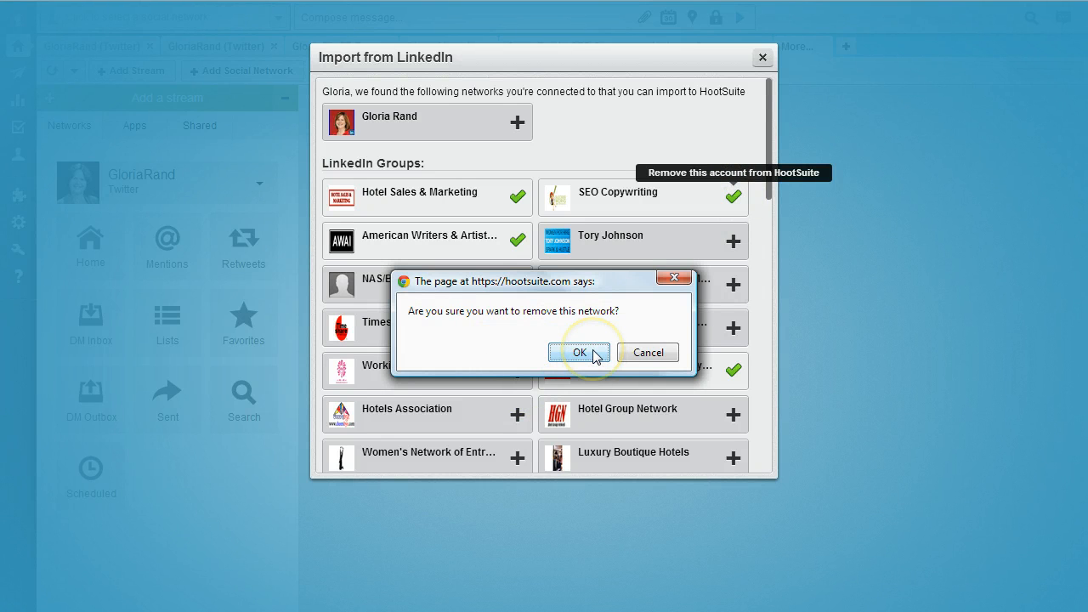
{"action": "left_click", "coordinate": [579, 352]}
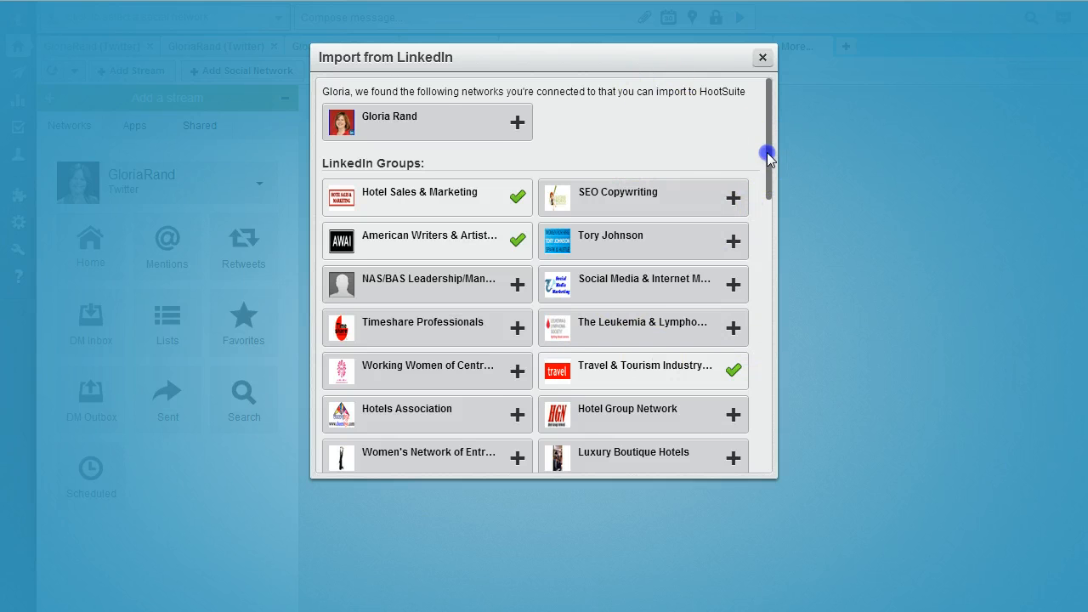
{"action": "scroll", "scroll_direction": "down", "scroll_amount": 3}
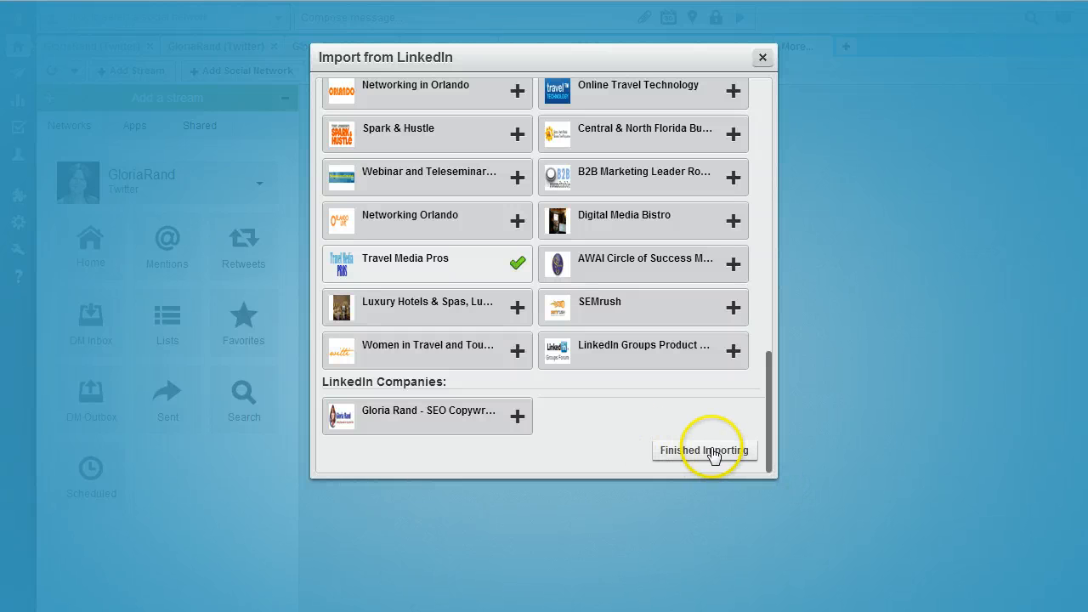
Close the Import from LinkedIn dialog with Finished Importing.
{"action": "left_click", "coordinate": [703, 450]}
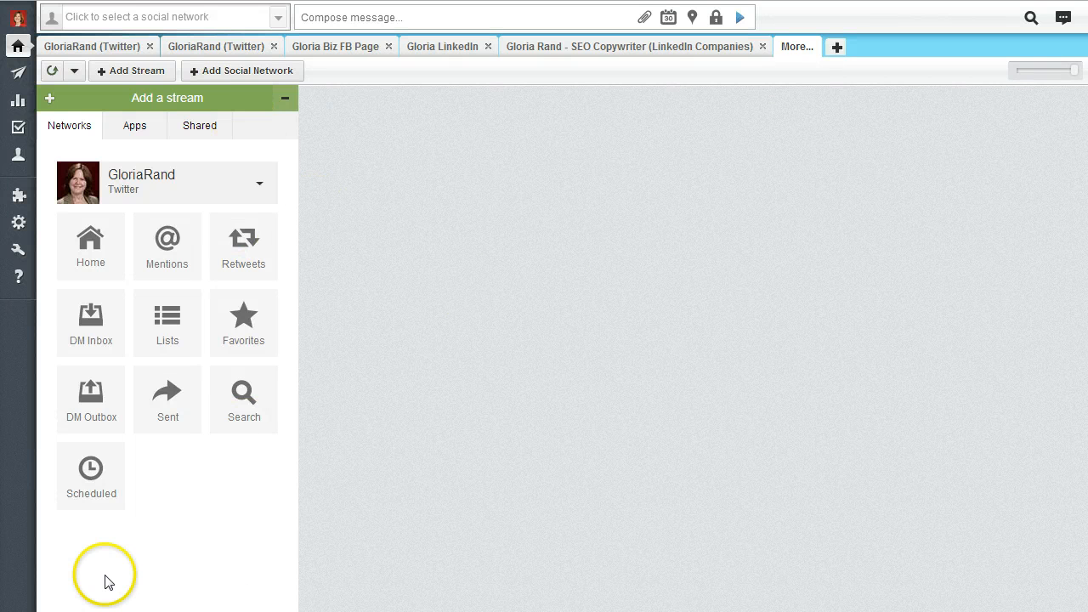
{"action": "mouse_move", "coordinate": [262, 159]}
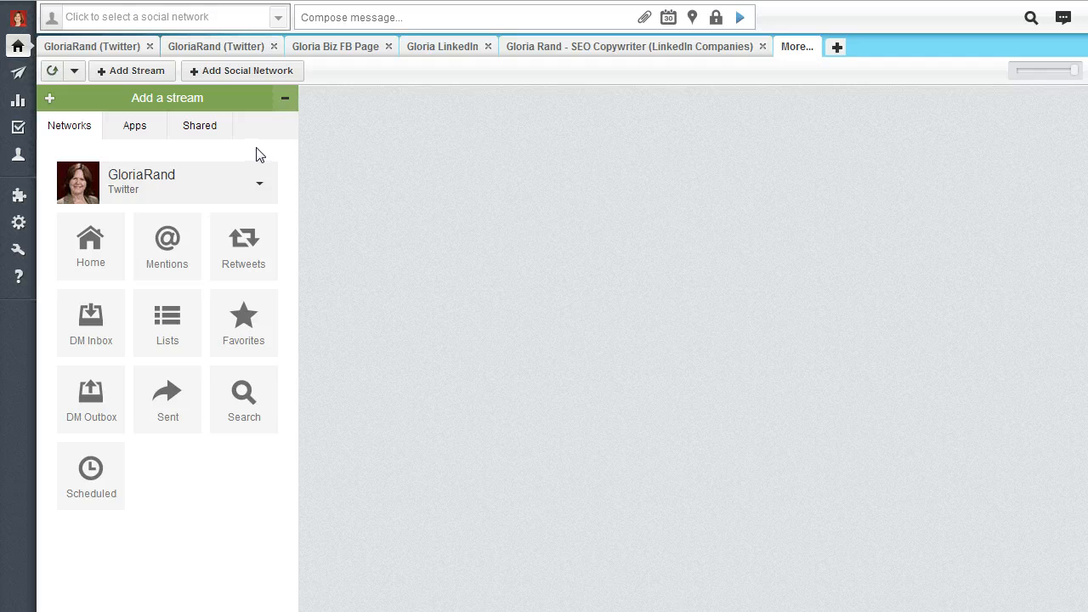
{"action": "mouse_move", "coordinate": [124, 548]}
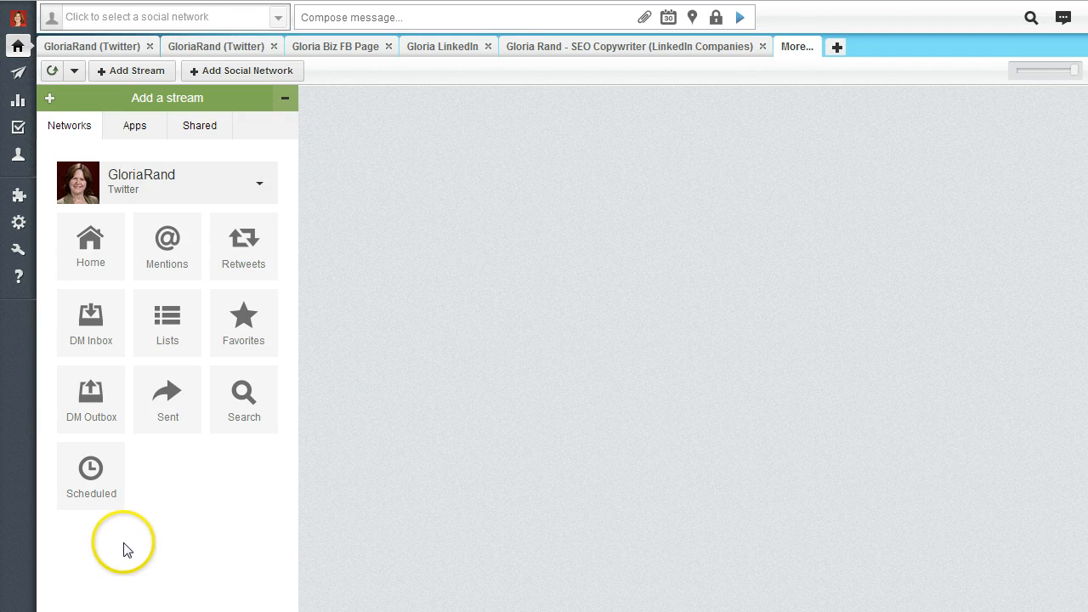
{"action": "mouse_move", "coordinate": [168, 102]}
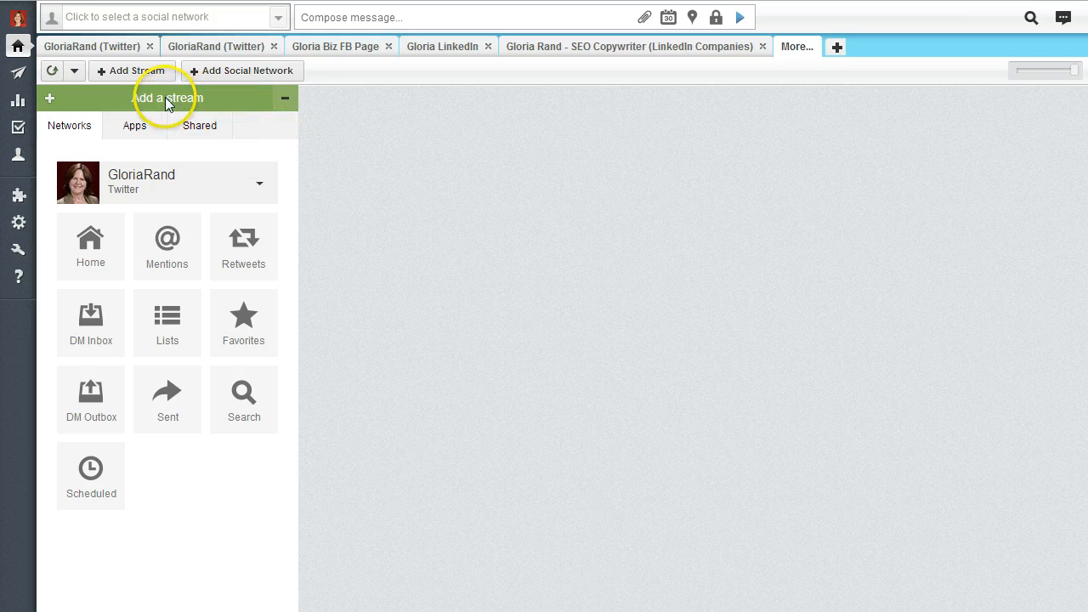
{"action": "mouse_move", "coordinate": [88, 183]}
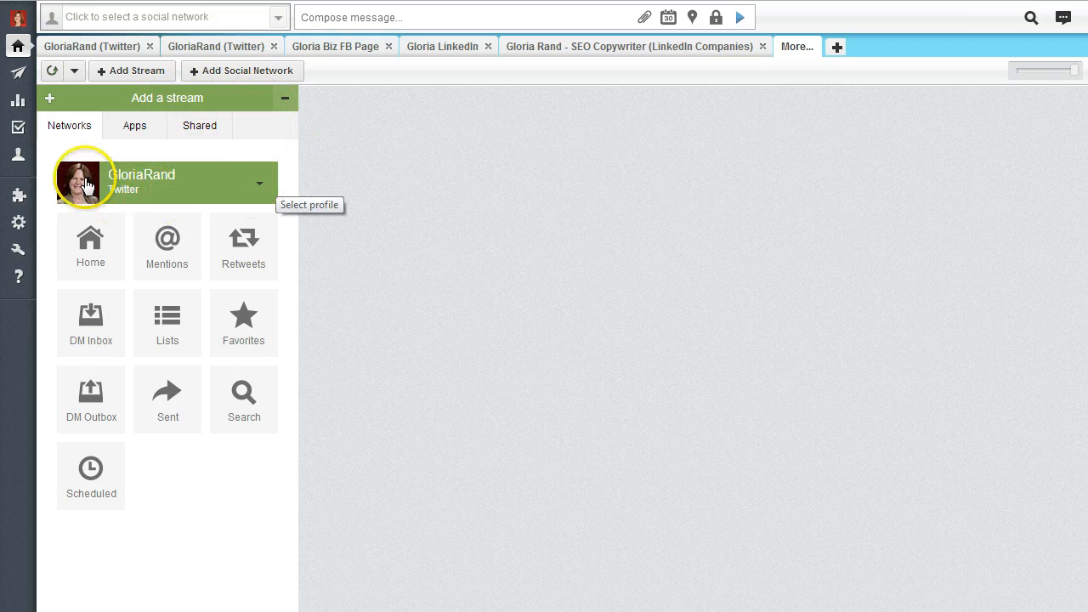
{"action": "mouse_move", "coordinate": [263, 187]}
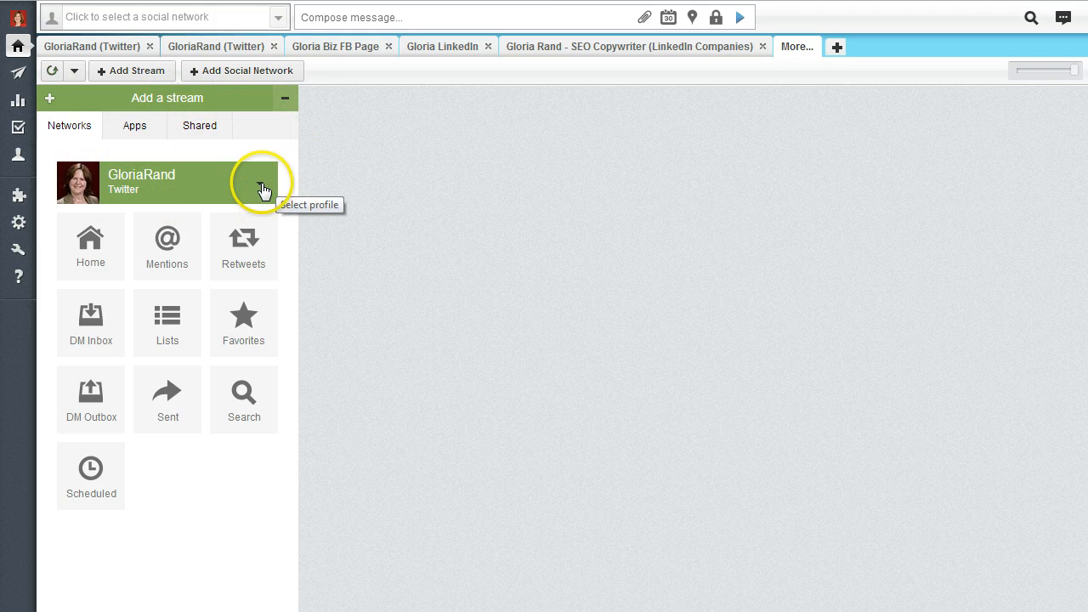
Pick the Travel Agency Owners & Managers group from the Add a stream profile list.
{"action": "left_click", "coordinate": [260, 183]}
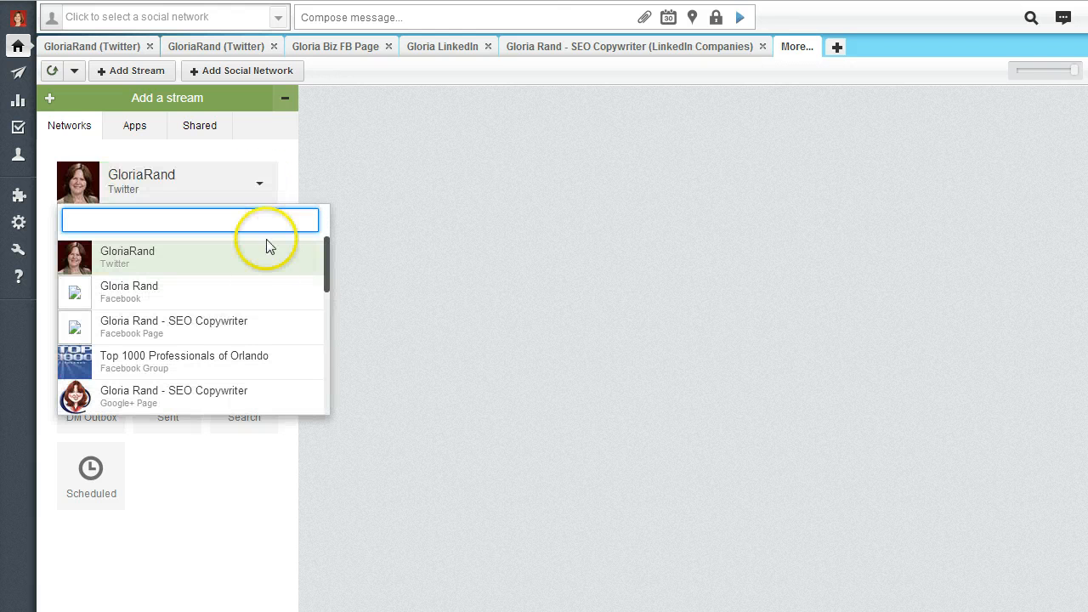
{"action": "scroll", "scroll_direction": "down", "scroll_amount": 3}
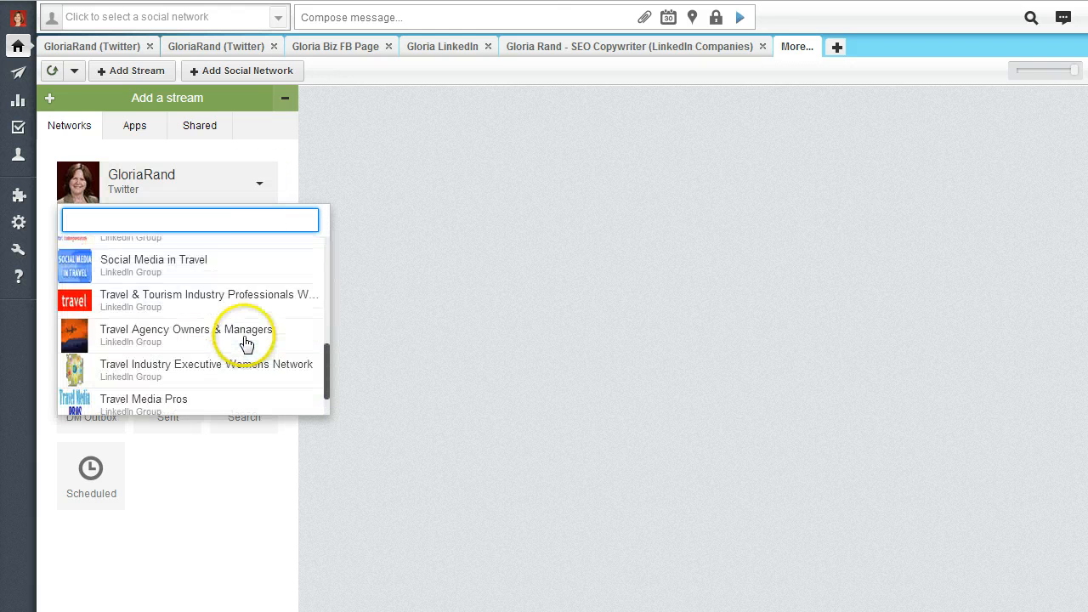
{"action": "scroll", "scroll_direction": "down", "scroll_amount": 3}
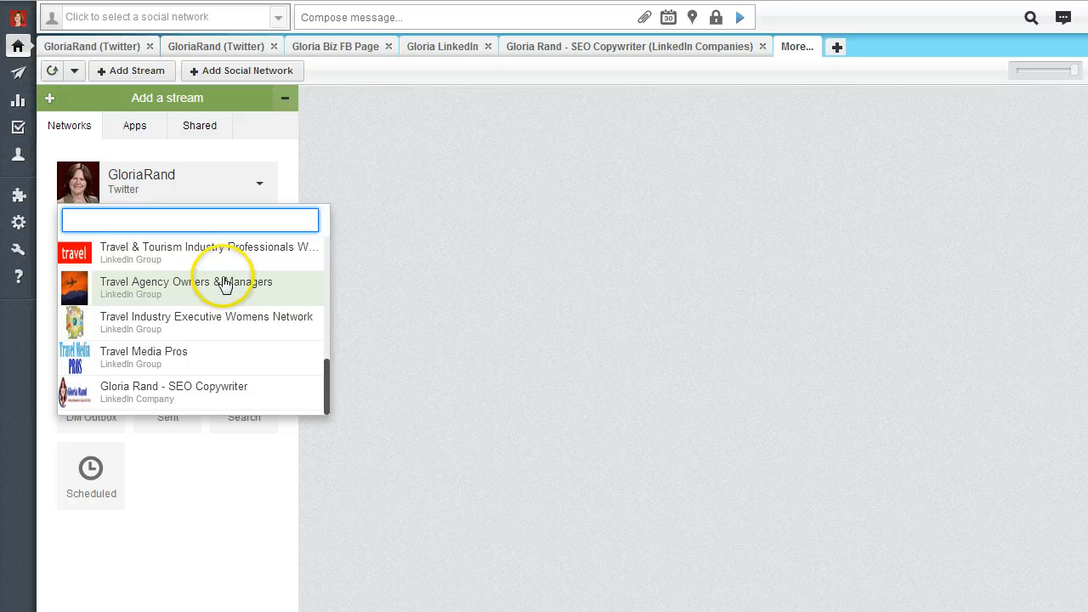
{"action": "left_click", "coordinate": [208, 287]}
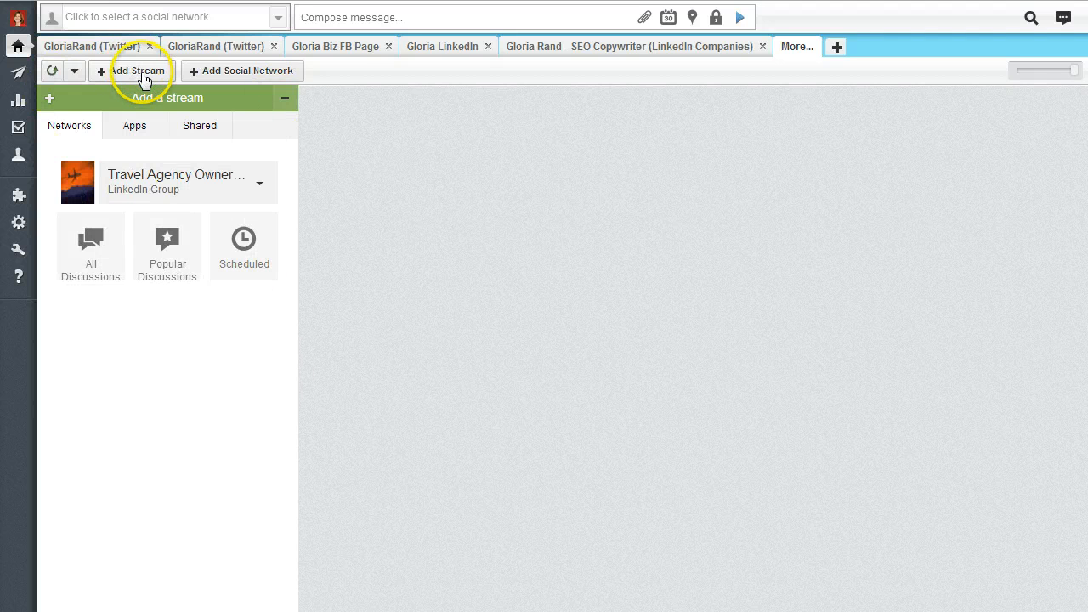
{"action": "mouse_move", "coordinate": [102, 87]}
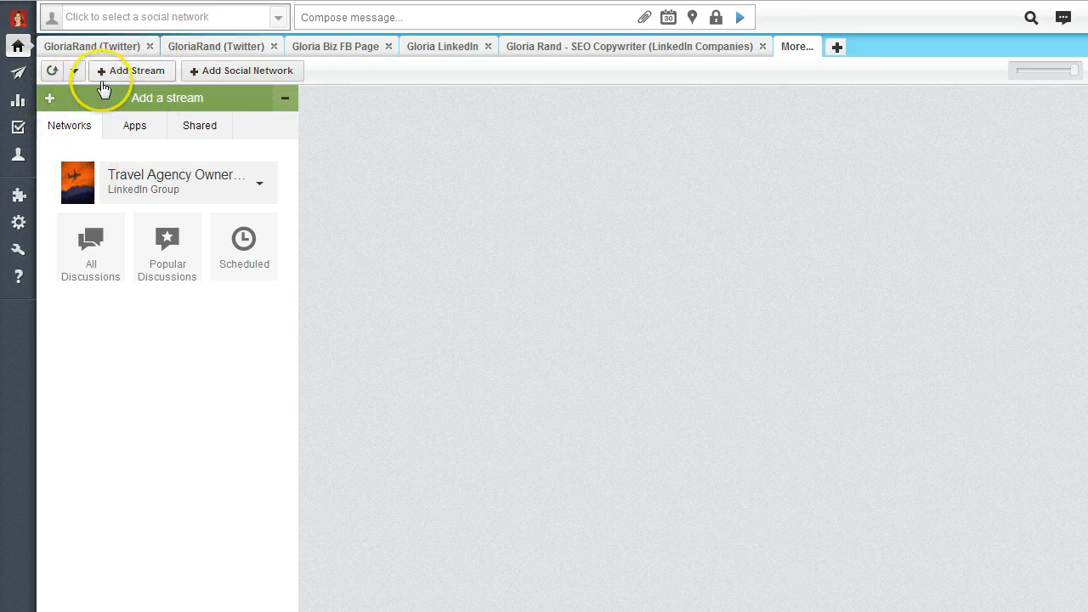
Add Social Media in Travel streams, then Travel Agency group All and popular discussions streams.
{"action": "left_click", "coordinate": [130, 70]}
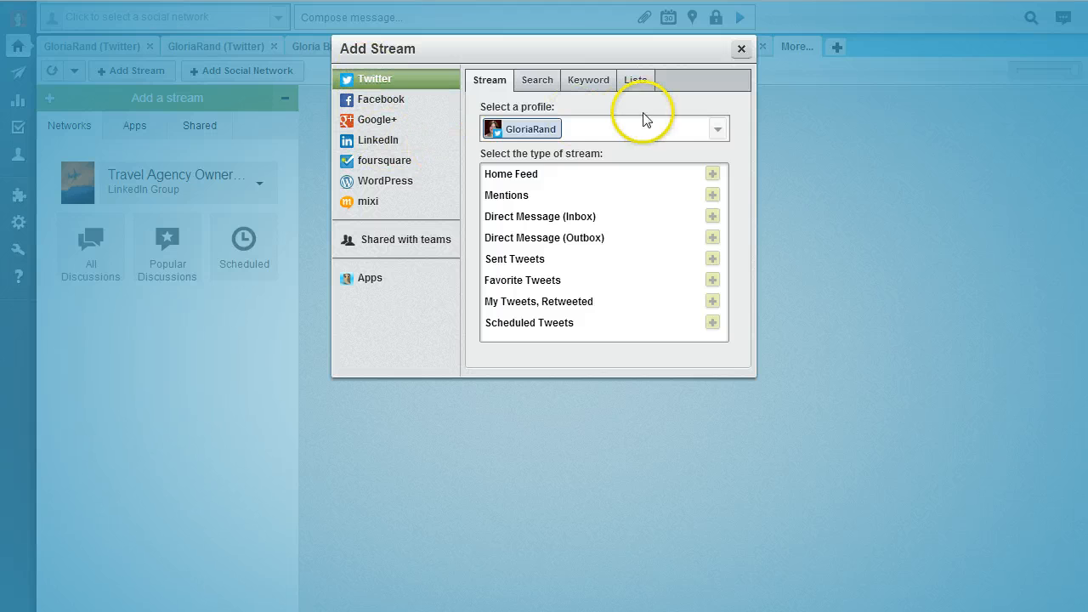
{"action": "mouse_move", "coordinate": [390, 140]}
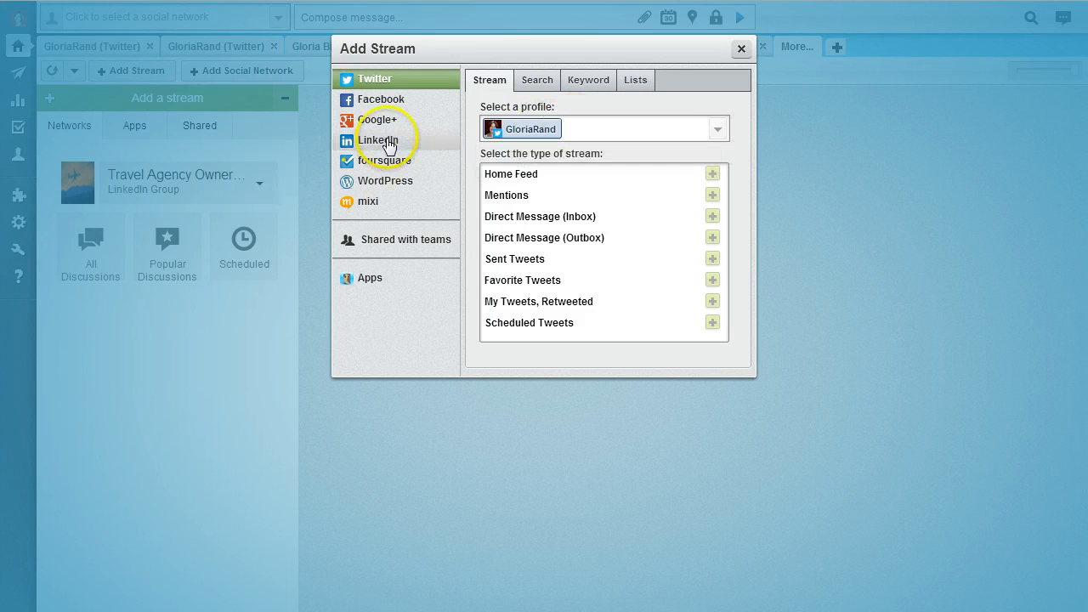
{"action": "left_click", "coordinate": [378, 140]}
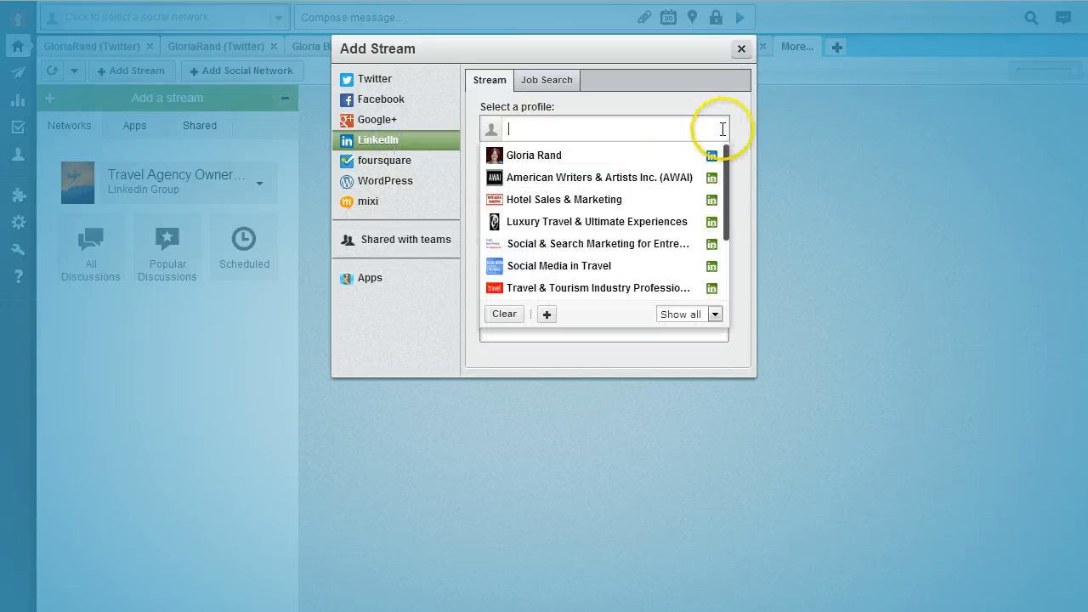
{"action": "mouse_move", "coordinate": [565, 222]}
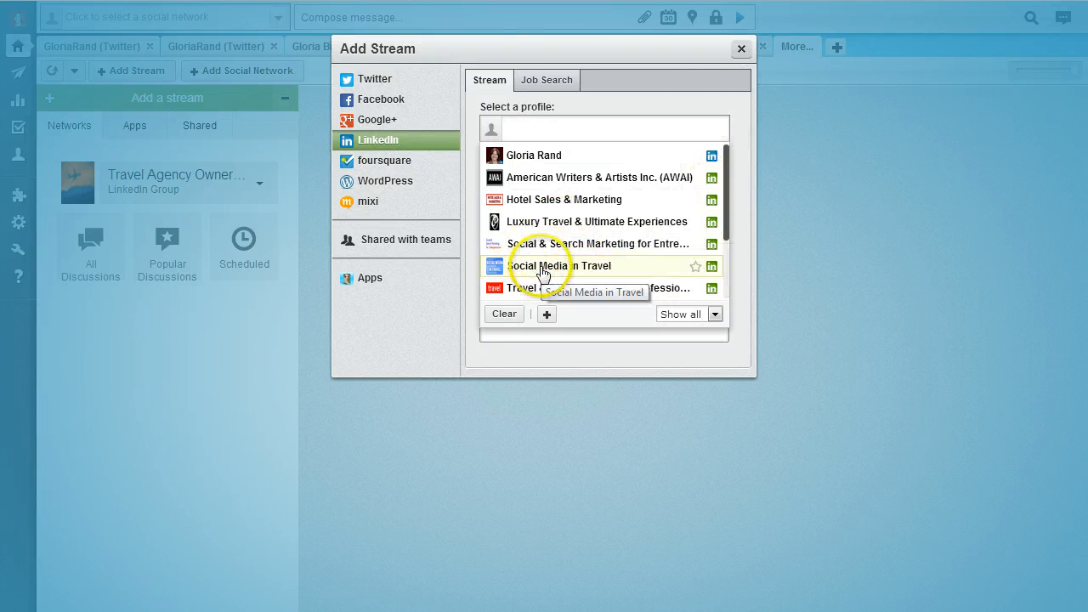
{"action": "left_click", "coordinate": [560, 266]}
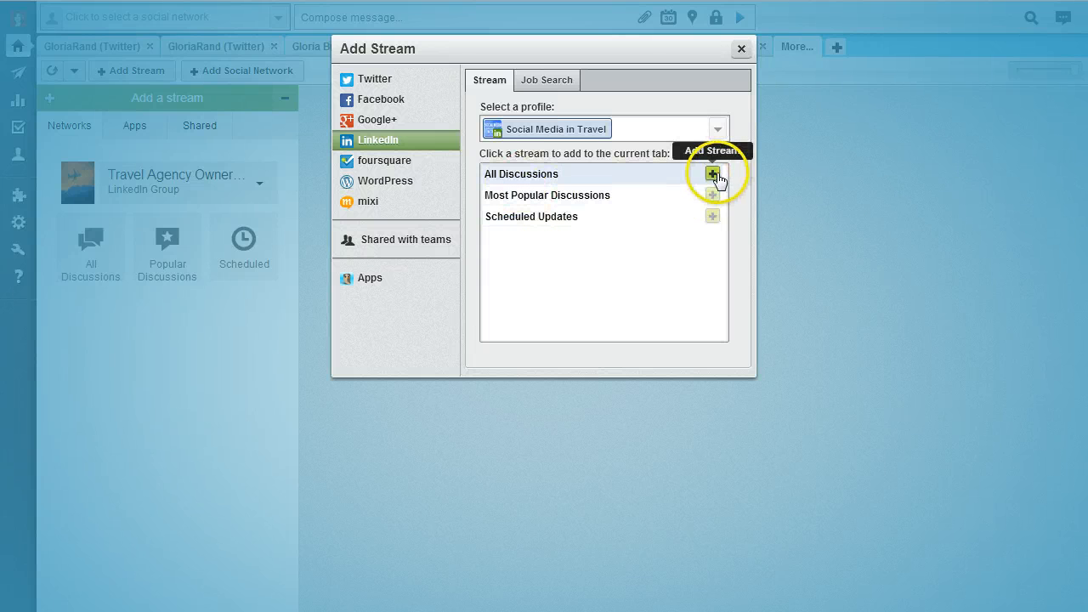
{"action": "left_click", "coordinate": [713, 173]}
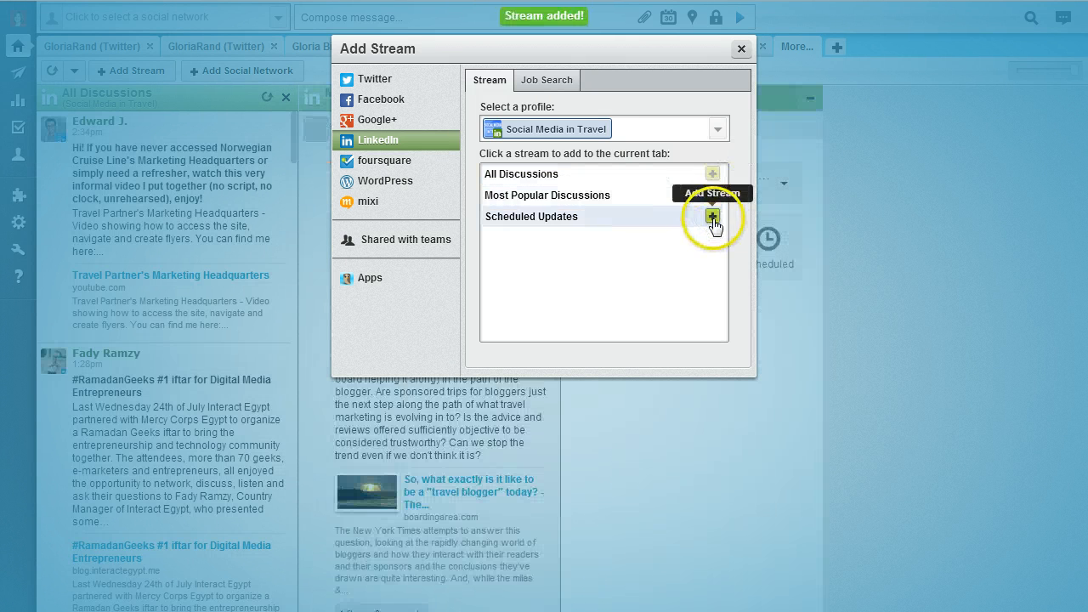
{"action": "left_click", "coordinate": [712, 217]}
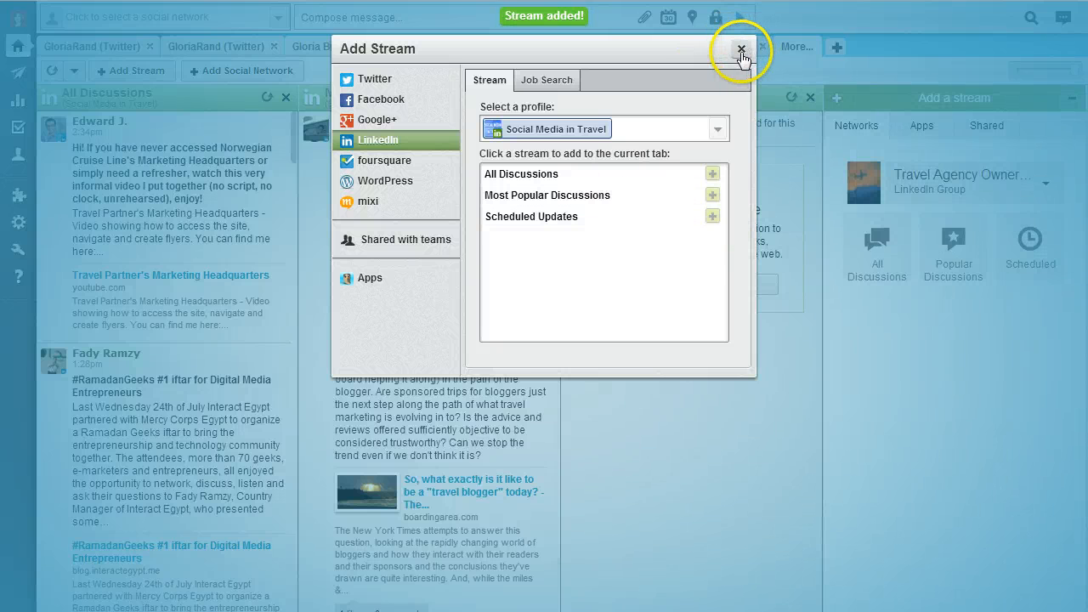
{"action": "left_click", "coordinate": [741, 48]}
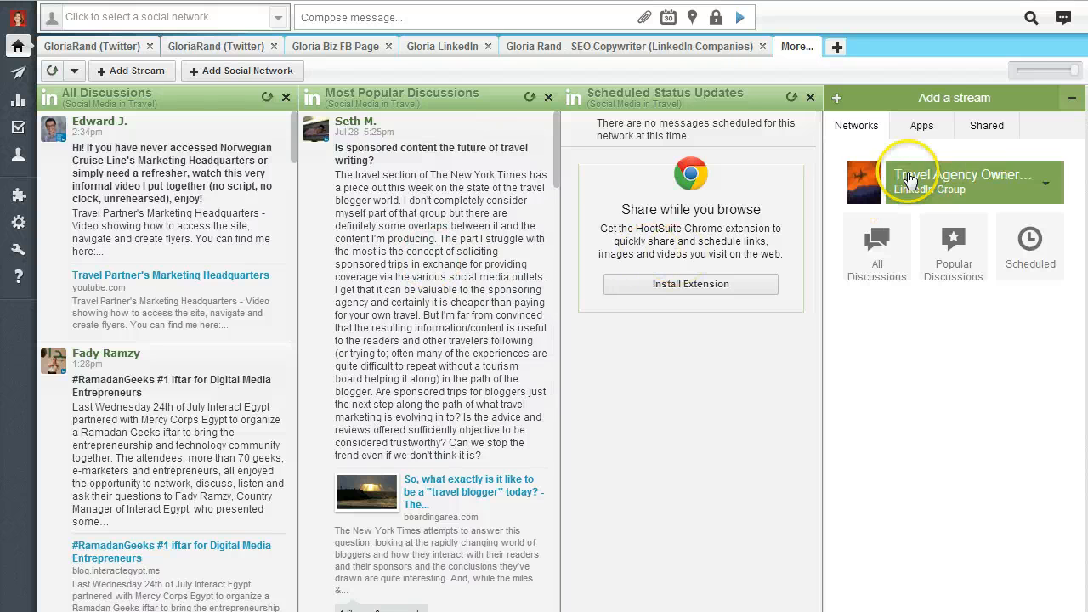
{"action": "mouse_move", "coordinate": [985, 202]}
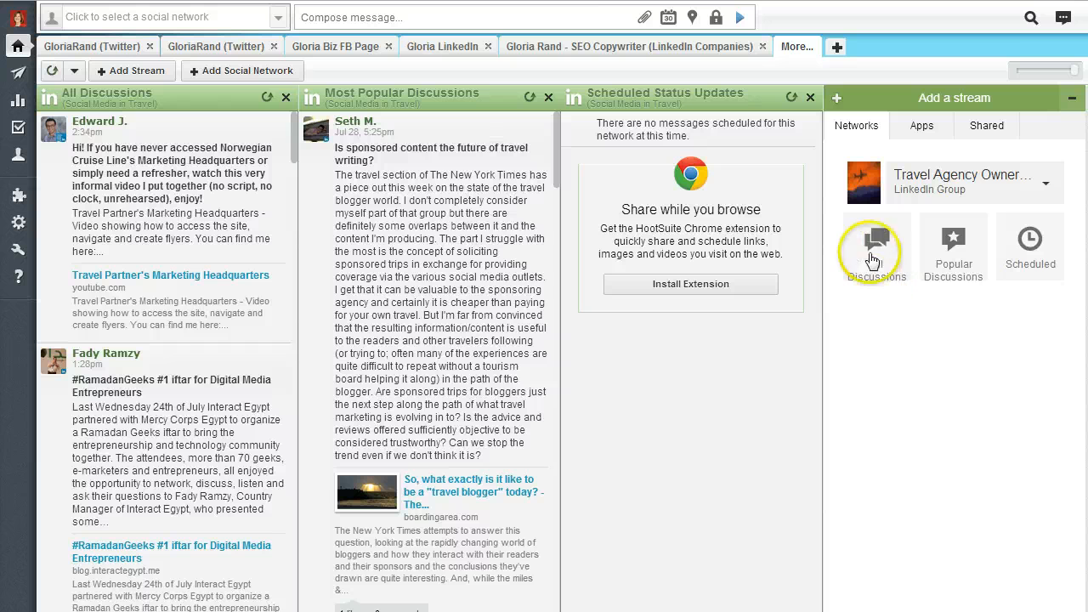
{"action": "left_click", "coordinate": [876, 246]}
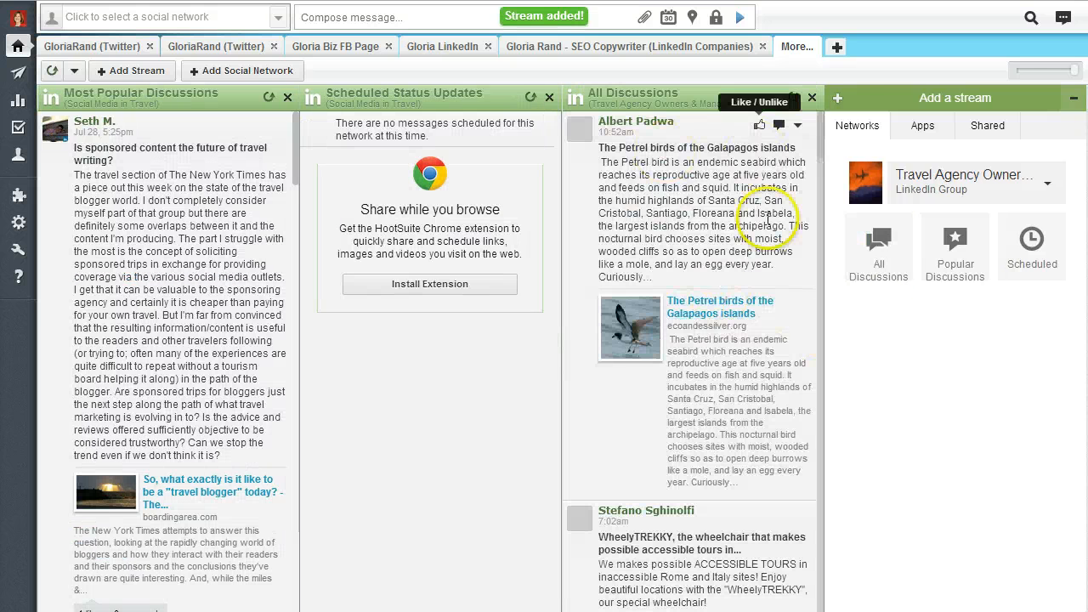
{"action": "left_click", "coordinate": [954, 243]}
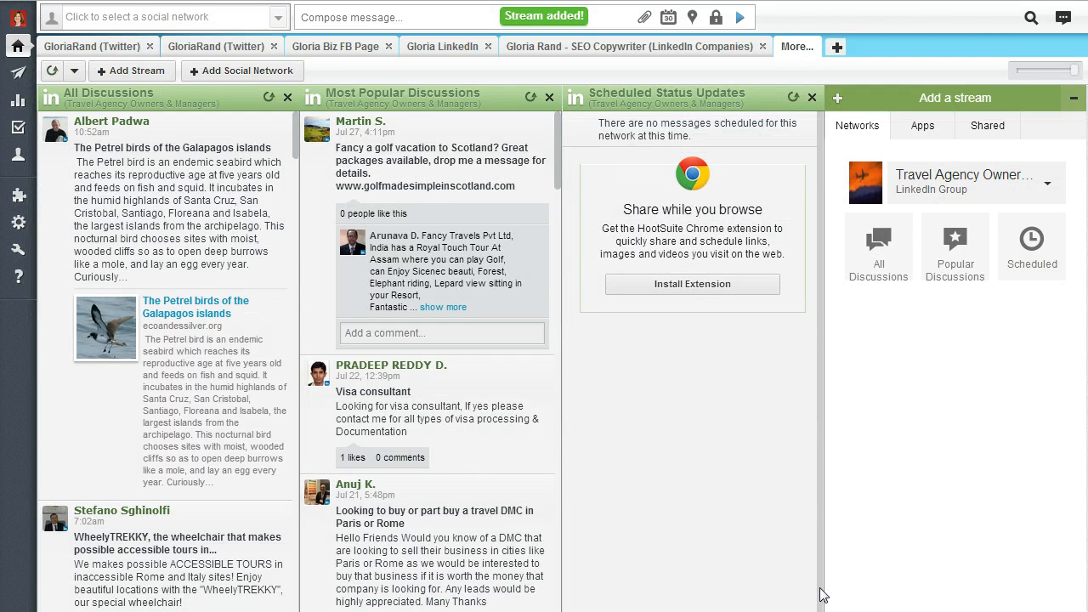
{"action": "mouse_move", "coordinate": [658, 97]}
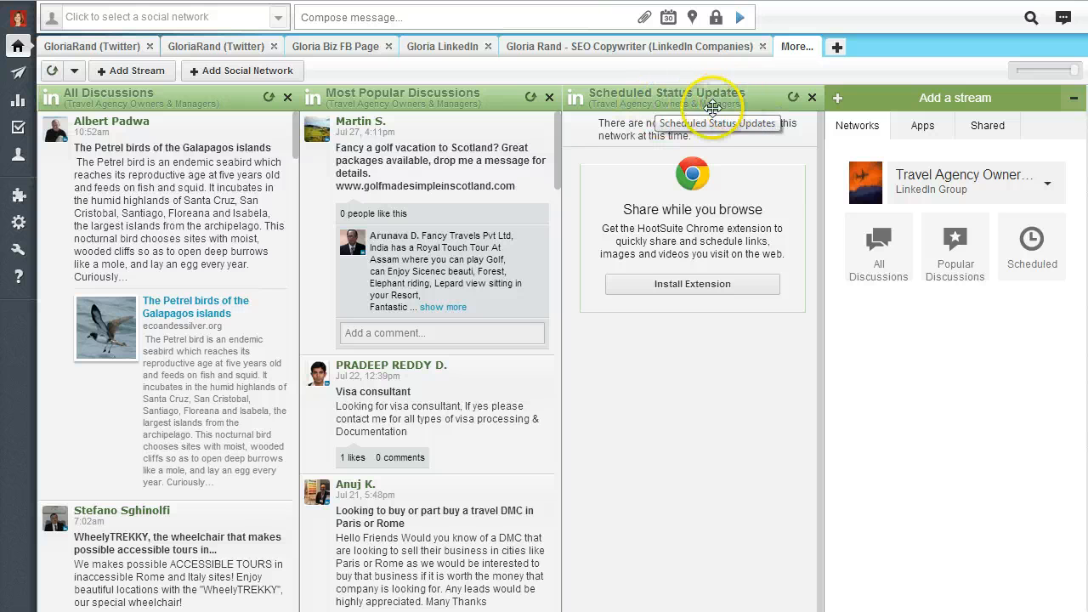
{"action": "mouse_move", "coordinate": [776, 140]}
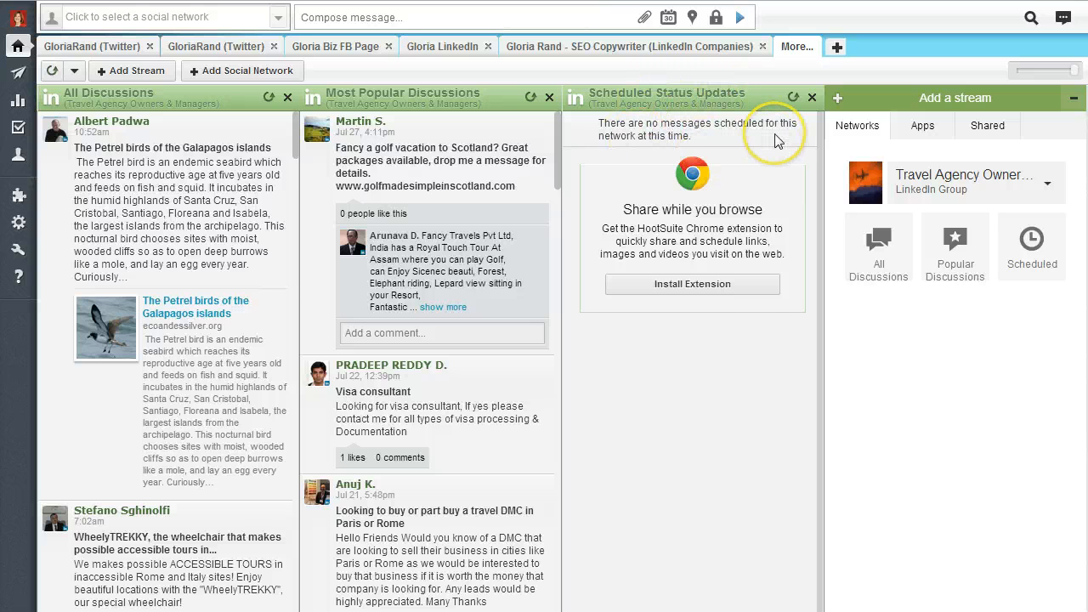
{"action": "mouse_move", "coordinate": [742, 457]}
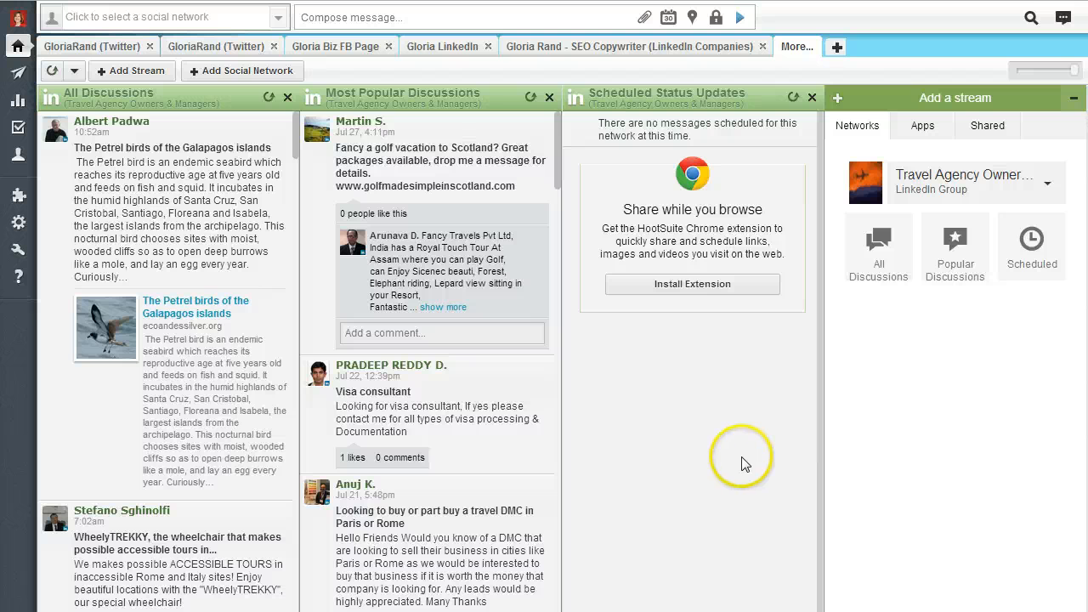
{"action": "mouse_move", "coordinate": [671, 330]}
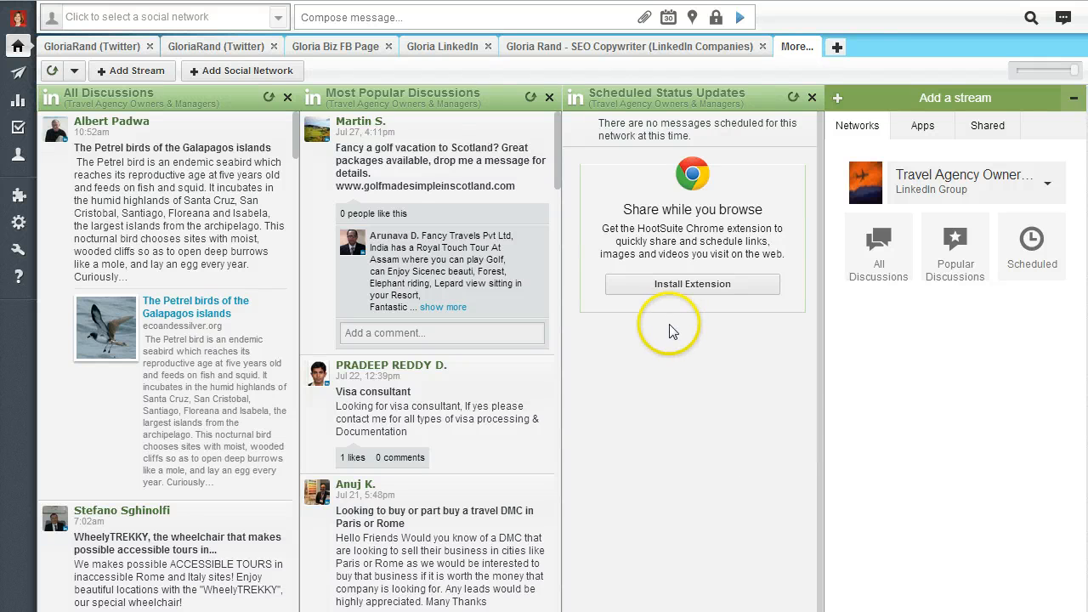
{"action": "mouse_move", "coordinate": [718, 376]}
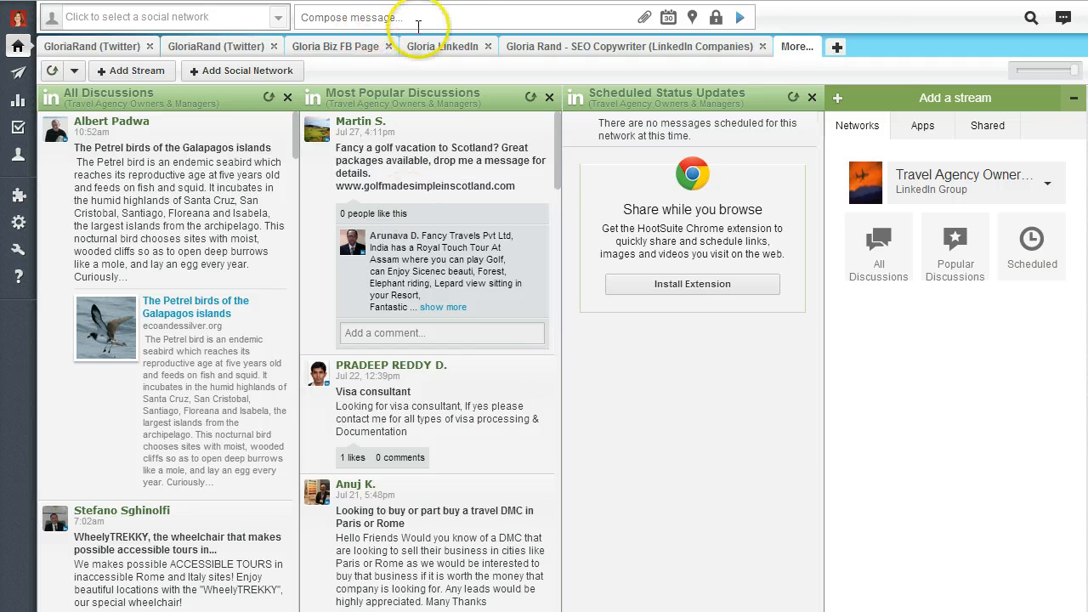
Compose the message 'This is a test to see how to post to multiple Linek Groups'.
{"action": "left_click", "coordinate": [349, 17]}
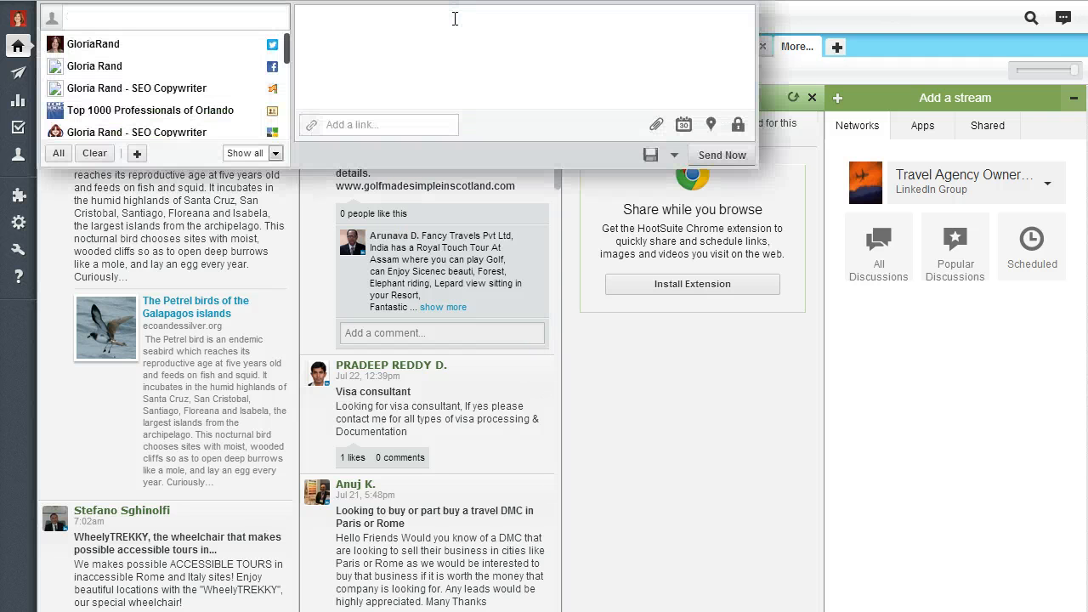
{"action": "type", "text": "This is"}
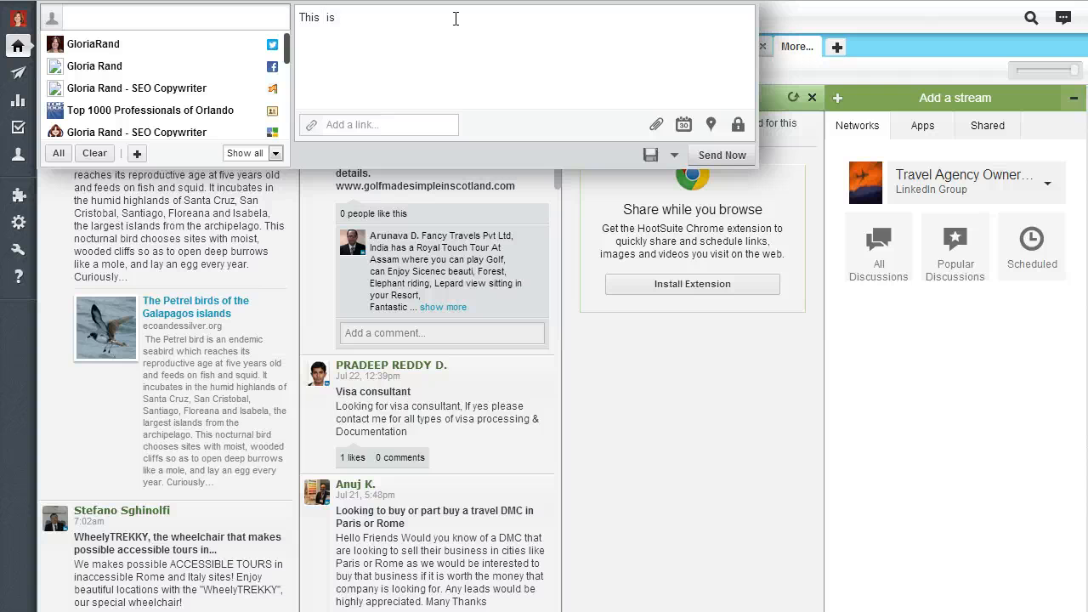
{"action": "type", "text": "a test to see"}
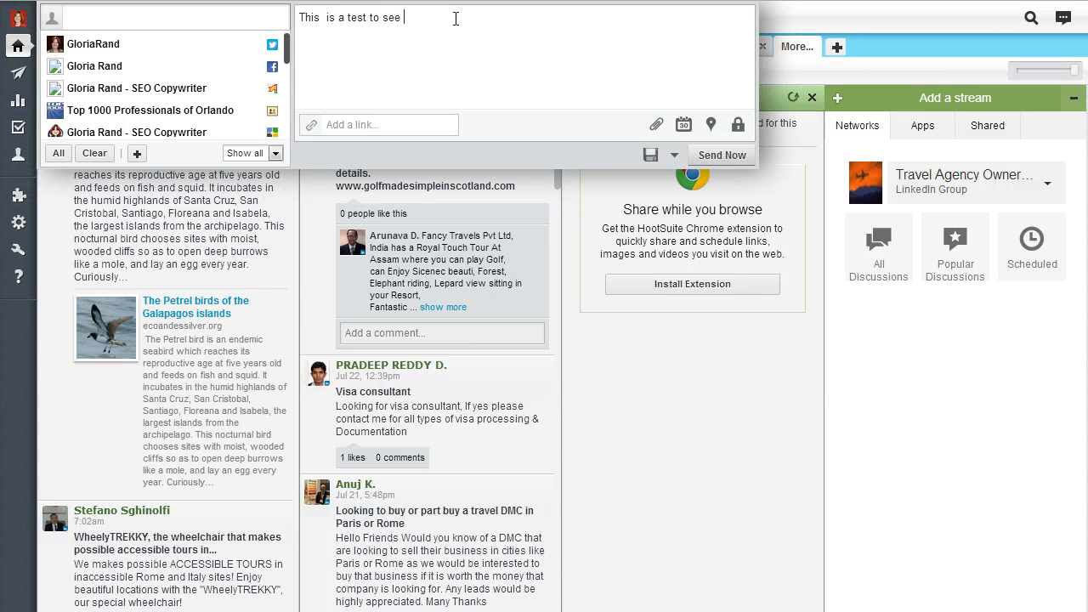
{"action": "type", "text": "how to post to m"}
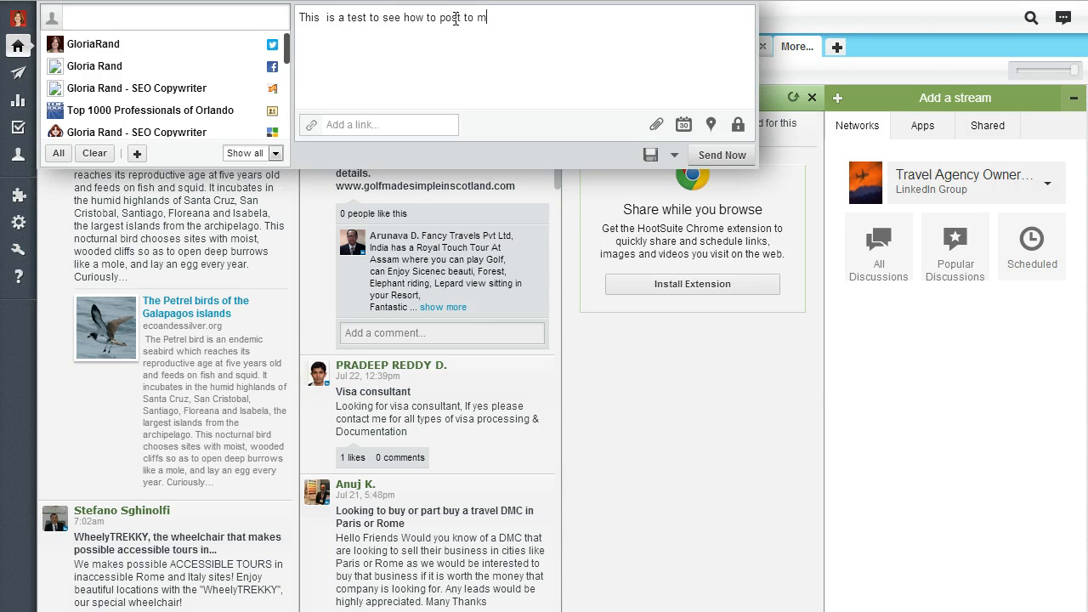
{"action": "type", "text": "ultiple Linek"}
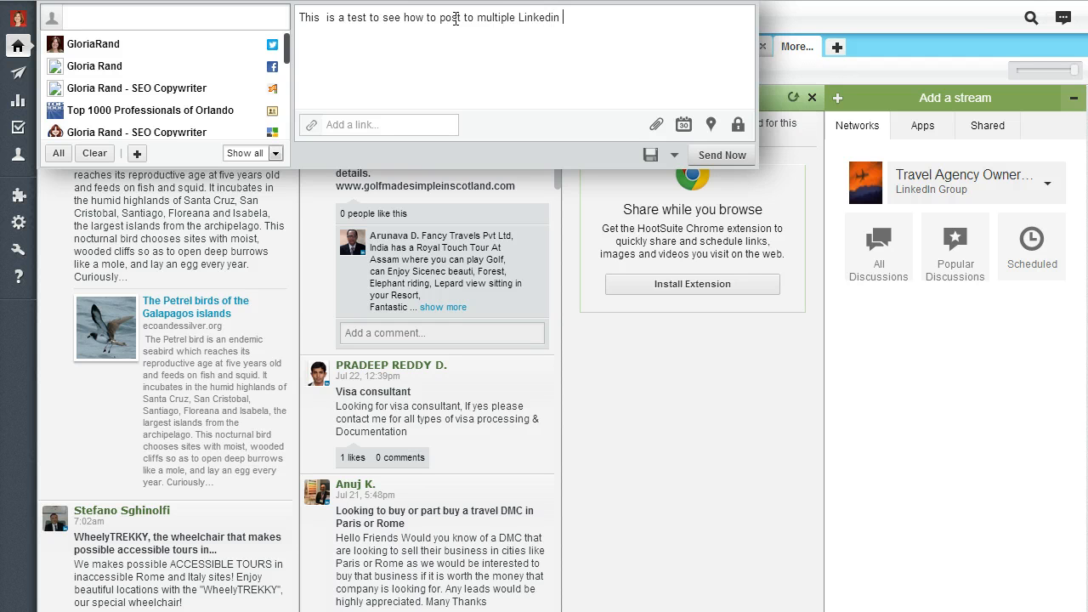
{"action": "type", "text": "Groups"}
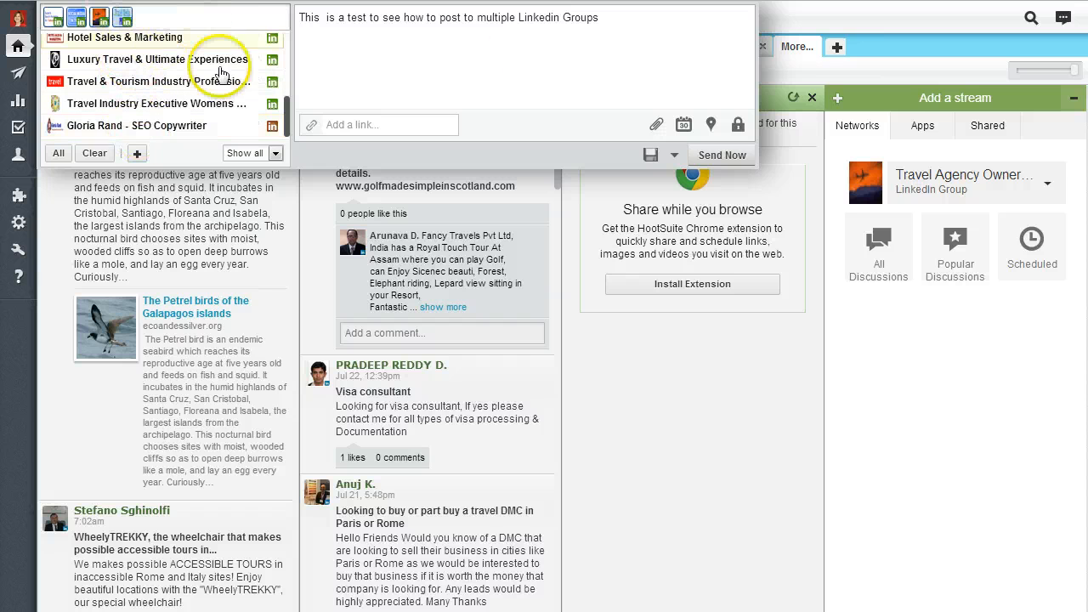
{"action": "left_click", "coordinate": [153, 81]}
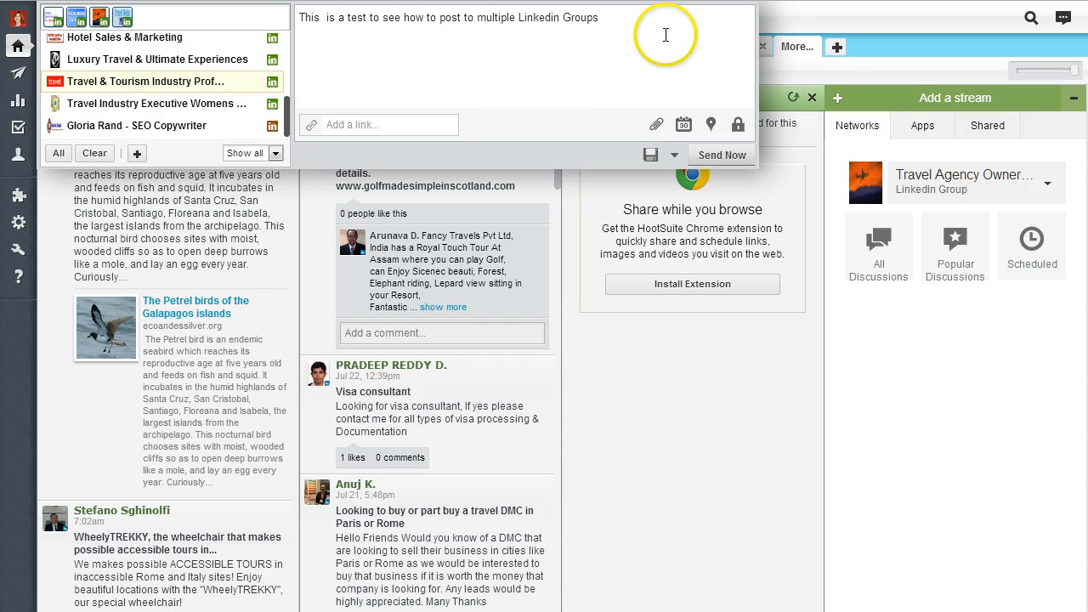
{"action": "mouse_move", "coordinate": [721, 154]}
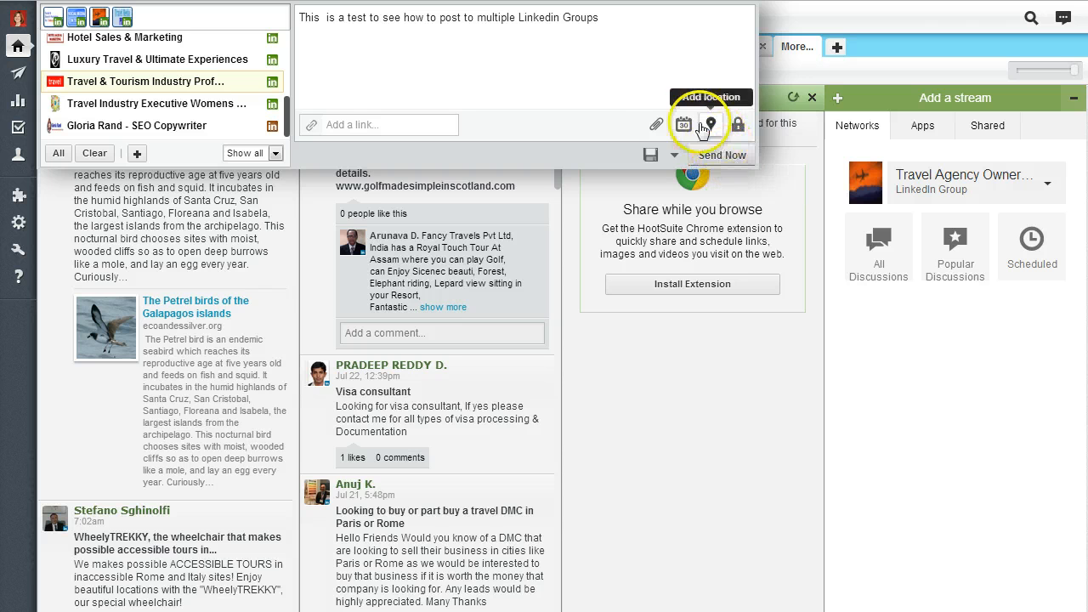
{"action": "mouse_move", "coordinate": [655, 124]}
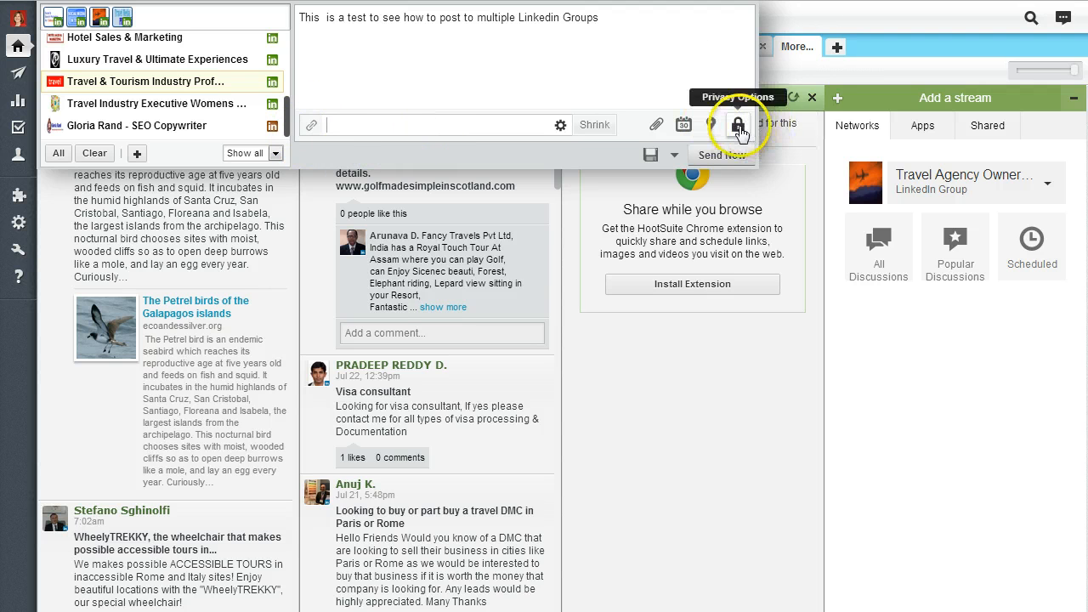
{"action": "left_click", "coordinate": [739, 124]}
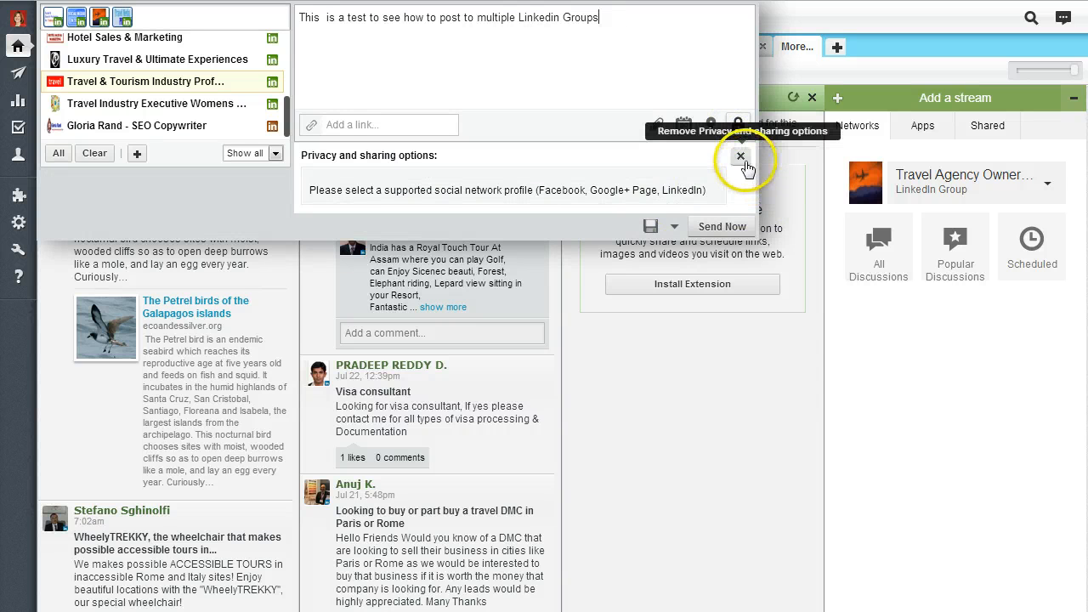
{"action": "left_click", "coordinate": [740, 156]}
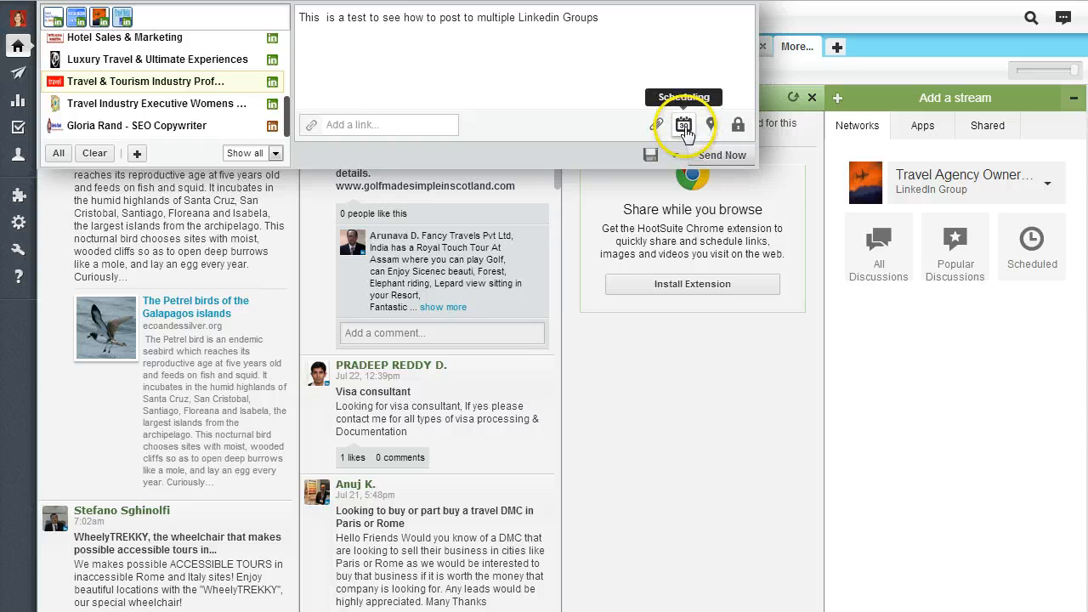
Pick July 30 and hour 2 in the scheduler, then schedule the message.
{"action": "left_click", "coordinate": [683, 125]}
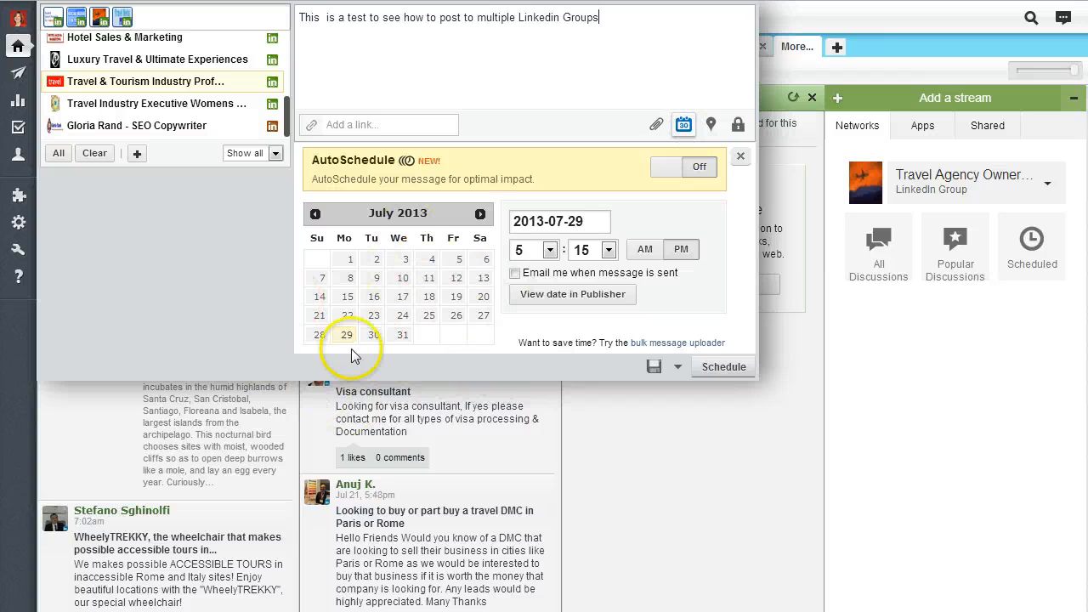
{"action": "left_click", "coordinate": [373, 334]}
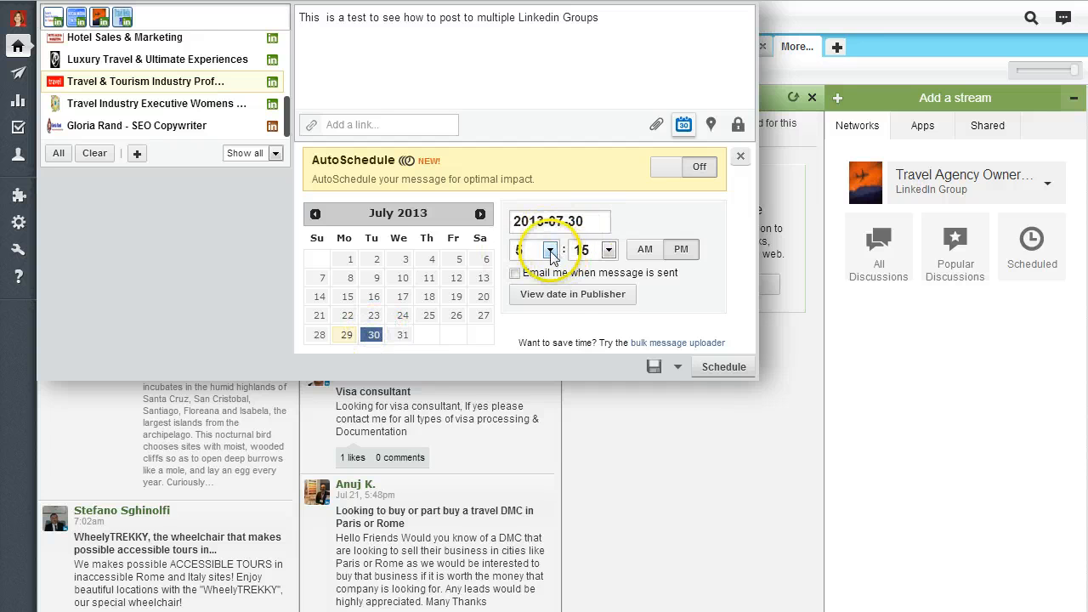
{"action": "left_click", "coordinate": [549, 249]}
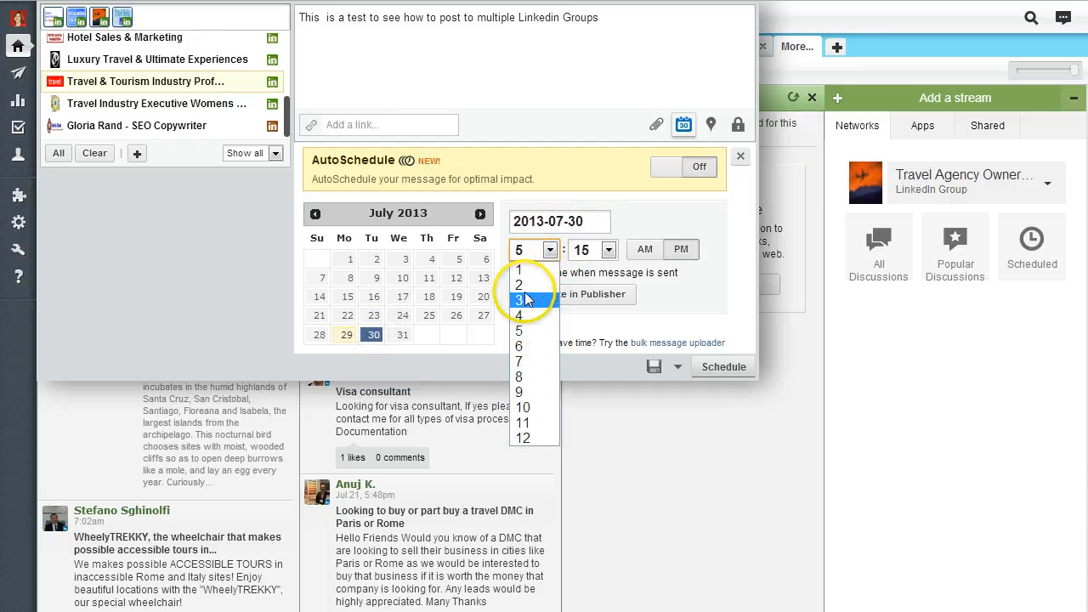
{"action": "left_click", "coordinate": [520, 285]}
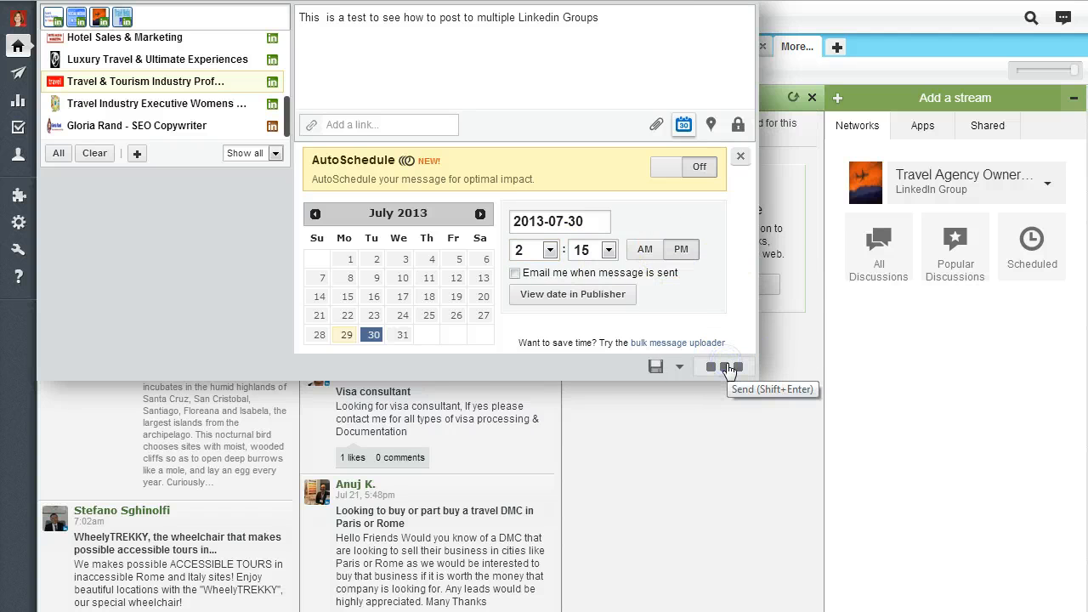
{"action": "left_click", "coordinate": [711, 367]}
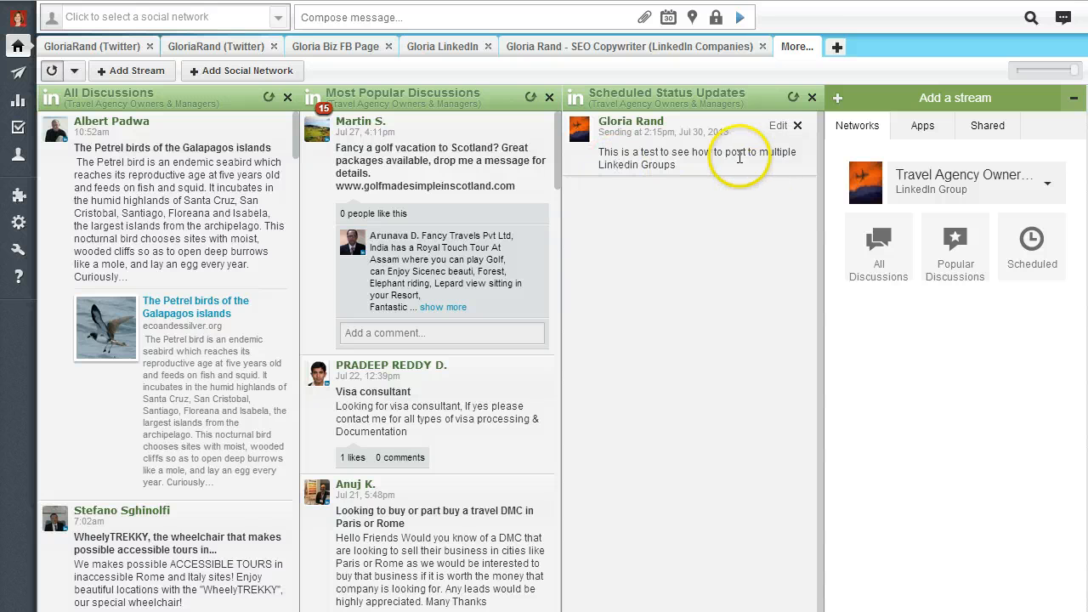
{"action": "mouse_move", "coordinate": [741, 168]}
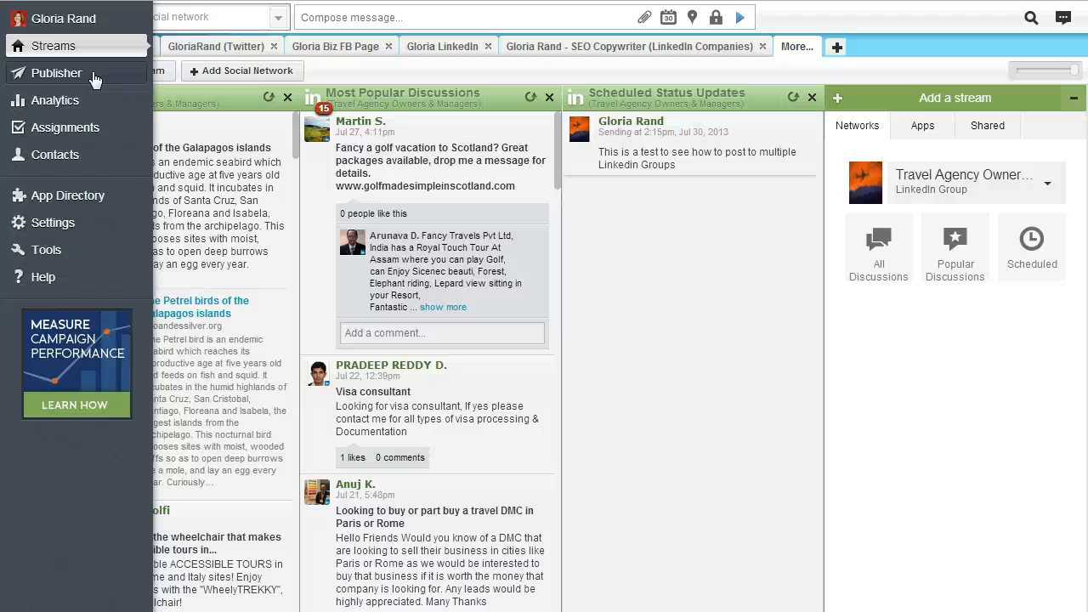
{"action": "mouse_move", "coordinate": [94, 78]}
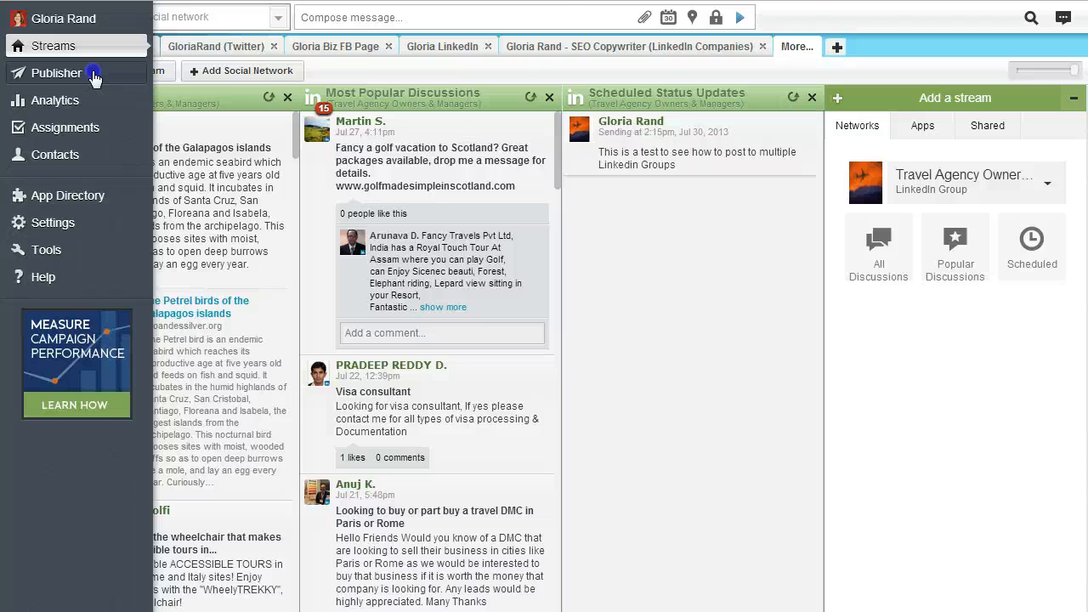
Show Publisher's Scheduled messages list and open a new Compose message box.
{"action": "left_click", "coordinate": [56, 72]}
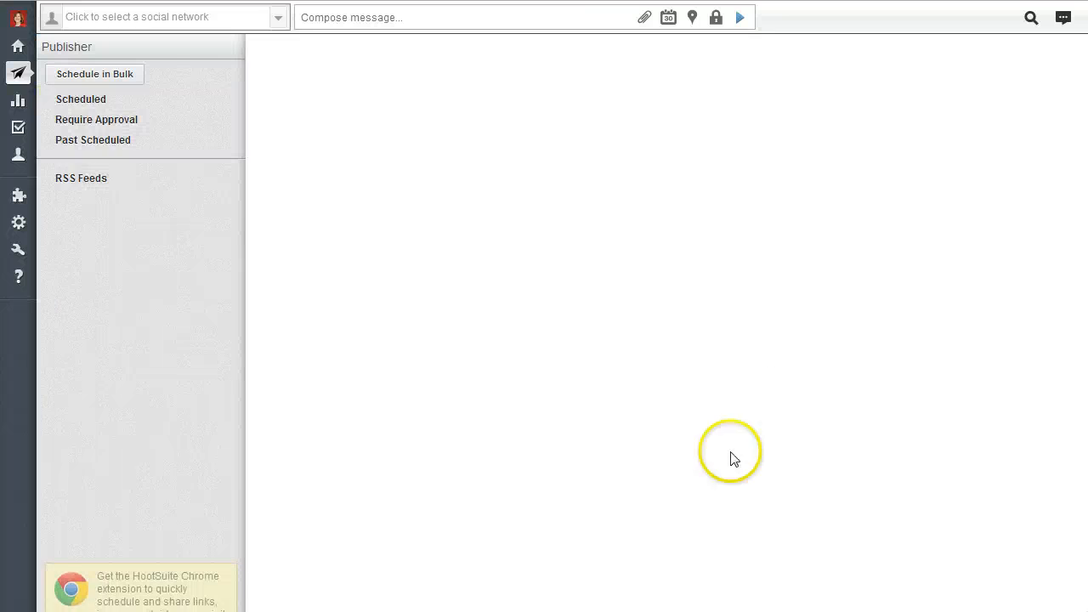
{"action": "left_click", "coordinate": [81, 98]}
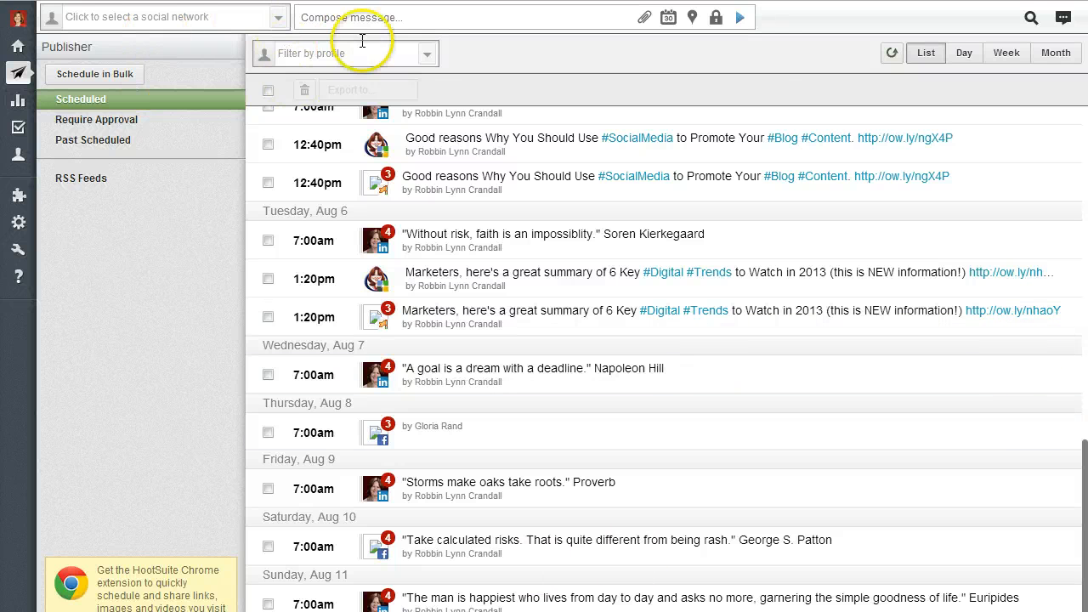
{"action": "left_click", "coordinate": [161, 17]}
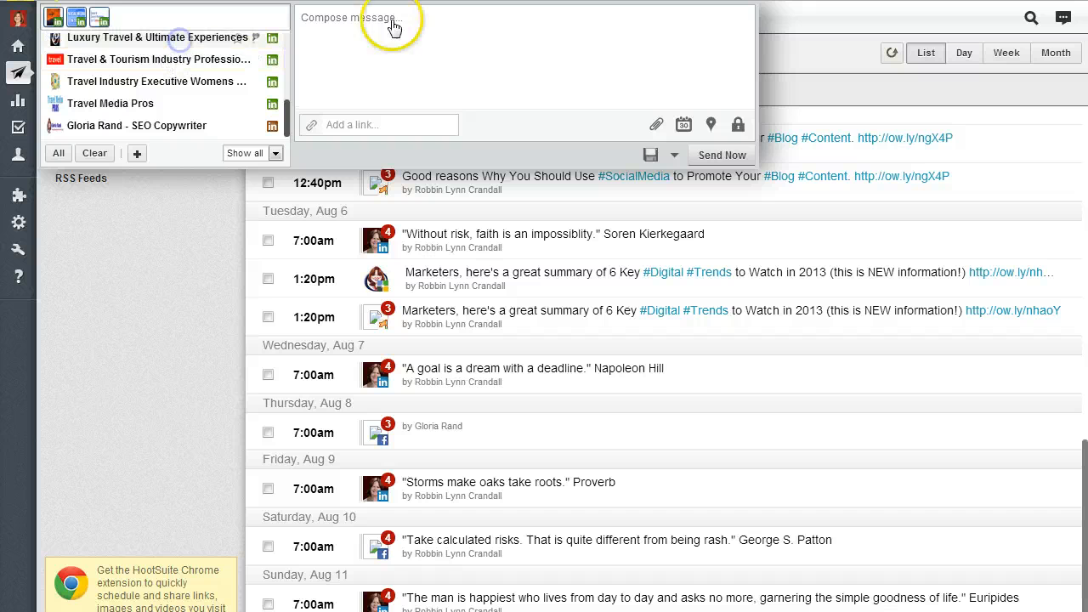
{"action": "mouse_move", "coordinate": [683, 124]}
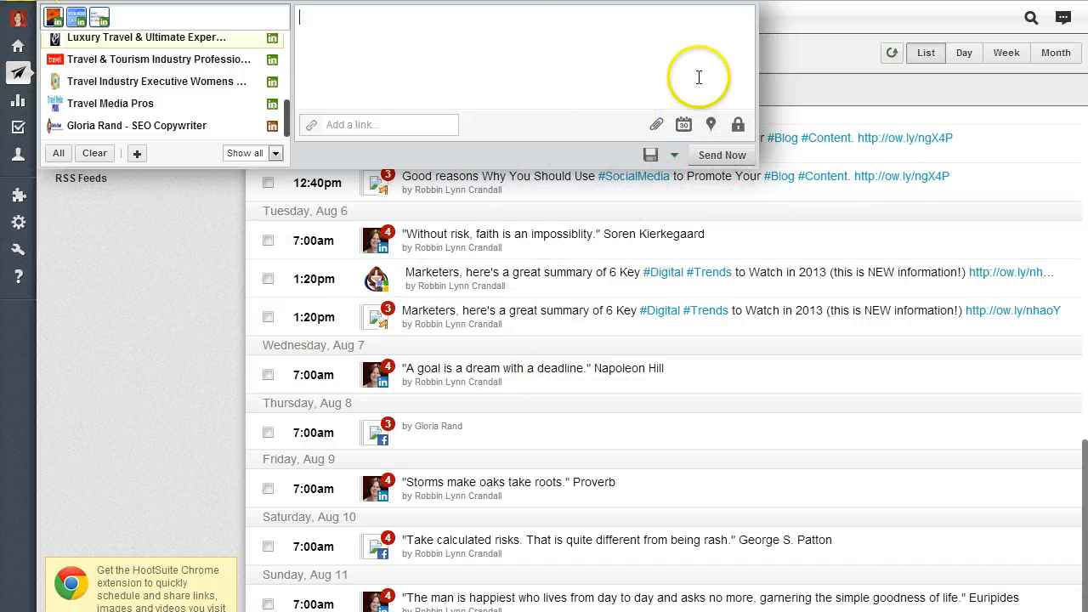
{"action": "mouse_move", "coordinate": [255, 449]}
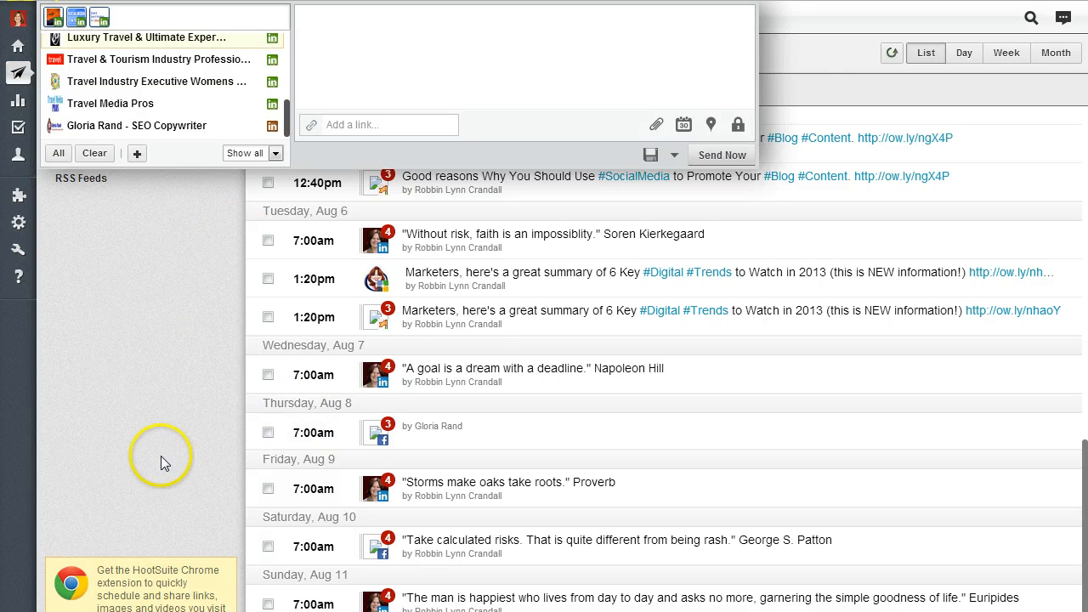
{"action": "left_click", "coordinate": [391, 79]}
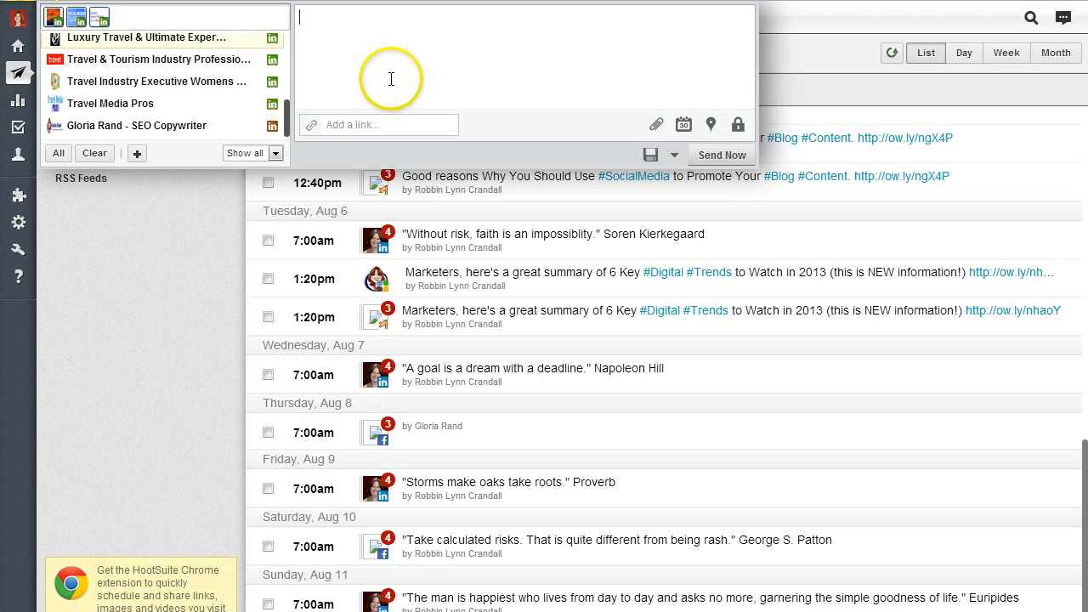